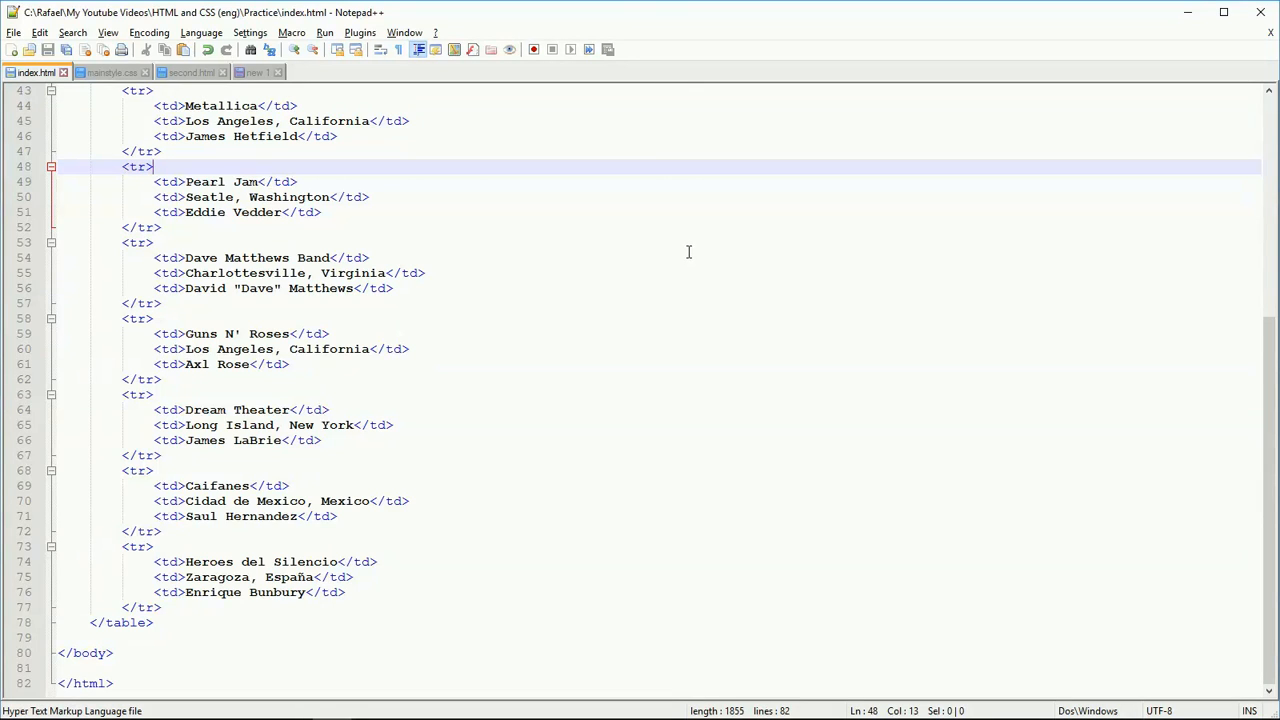
mouse_move(681, 247)
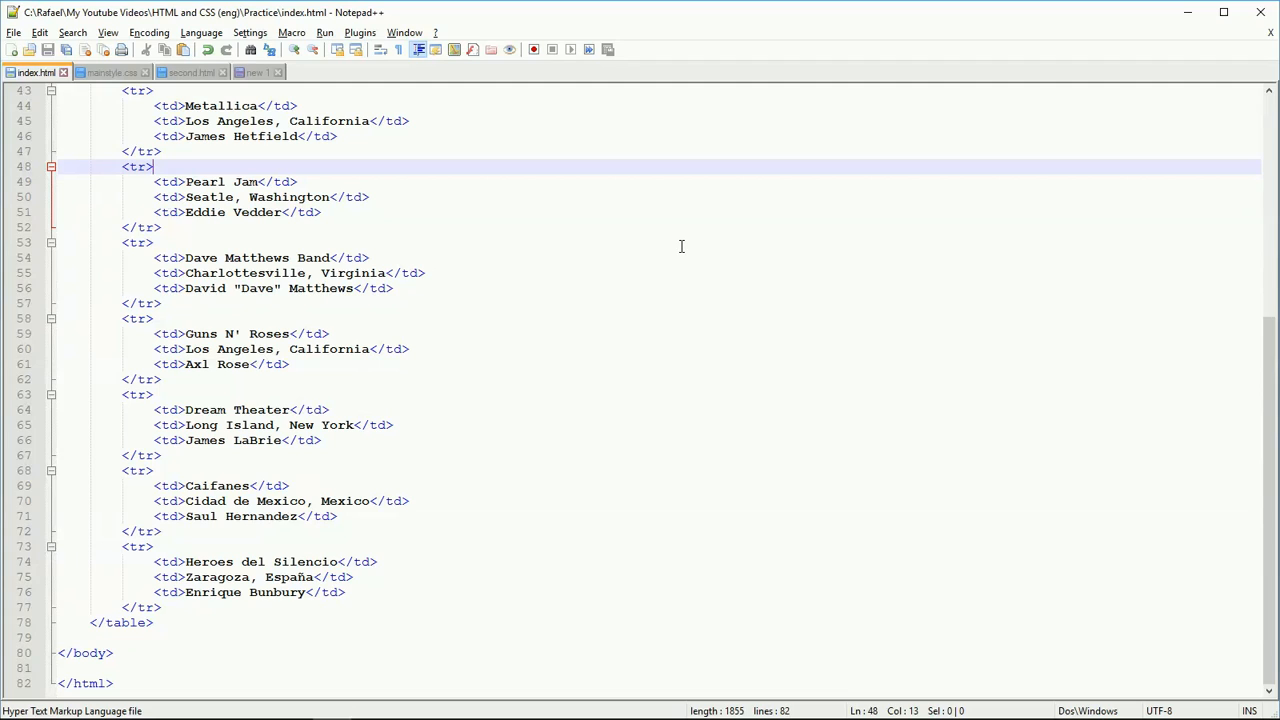
mouse_move(675, 278)
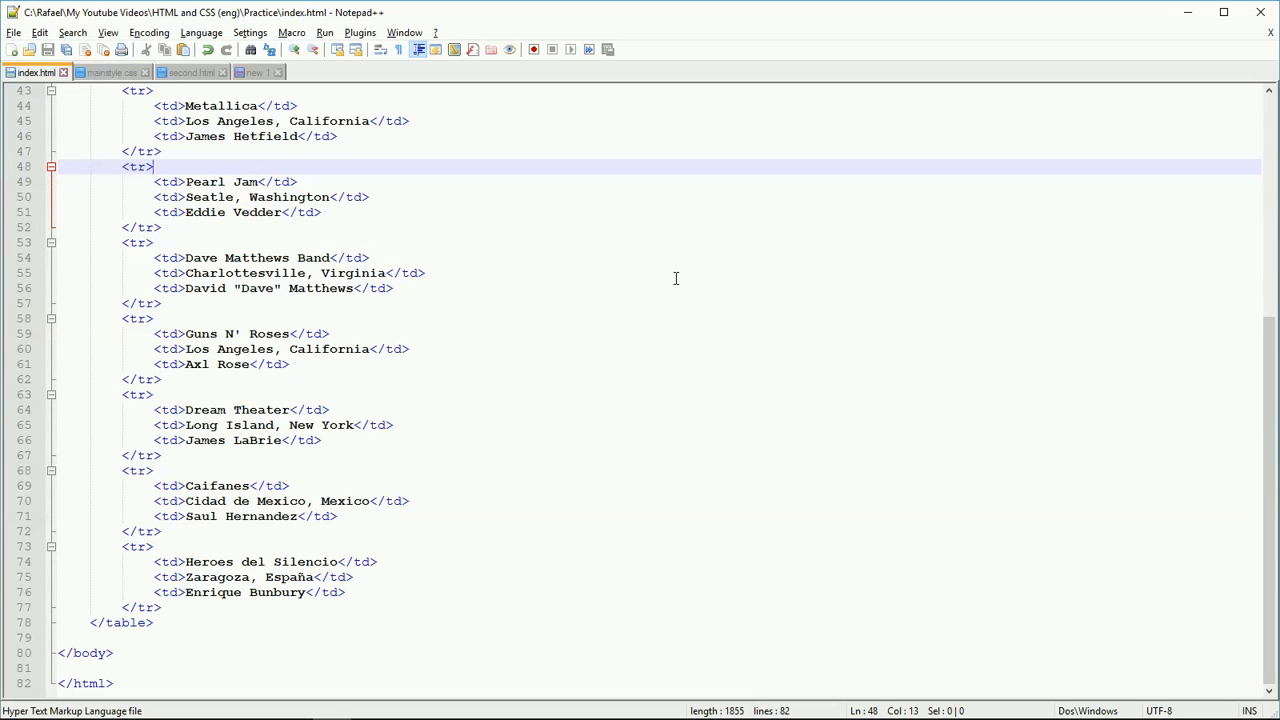
mouse_move(614, 278)
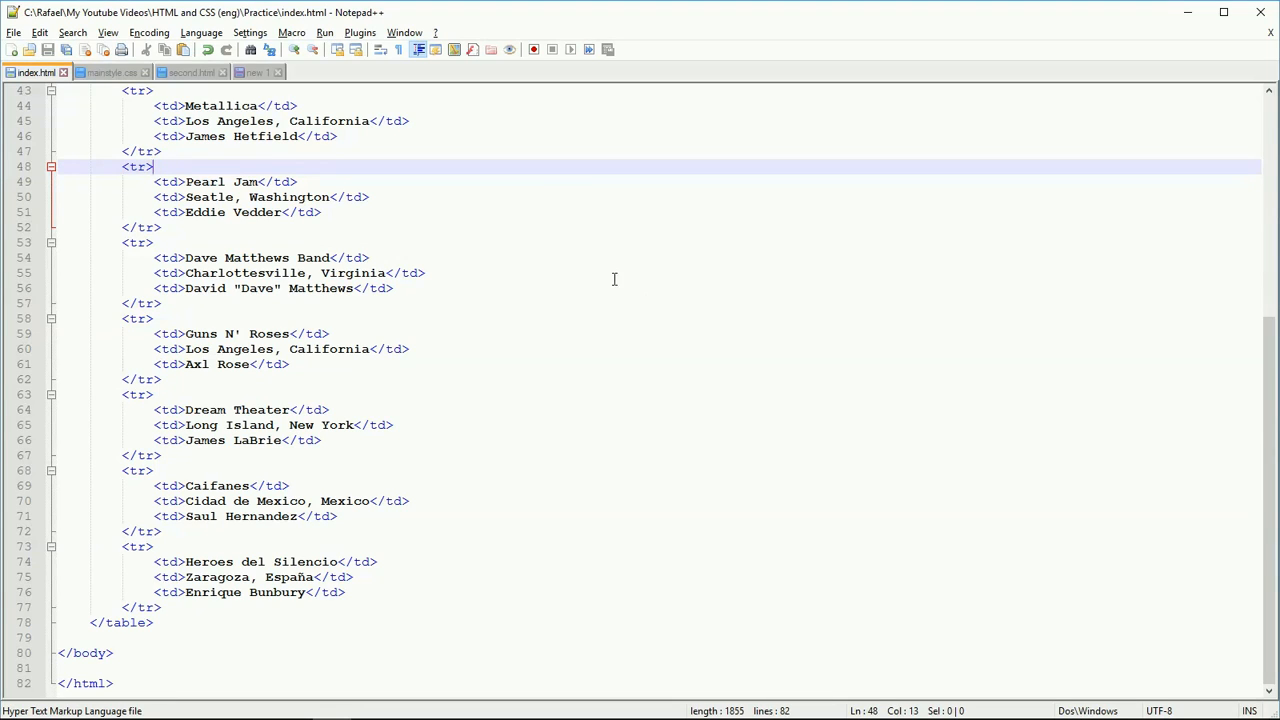
mouse_move(510, 261)
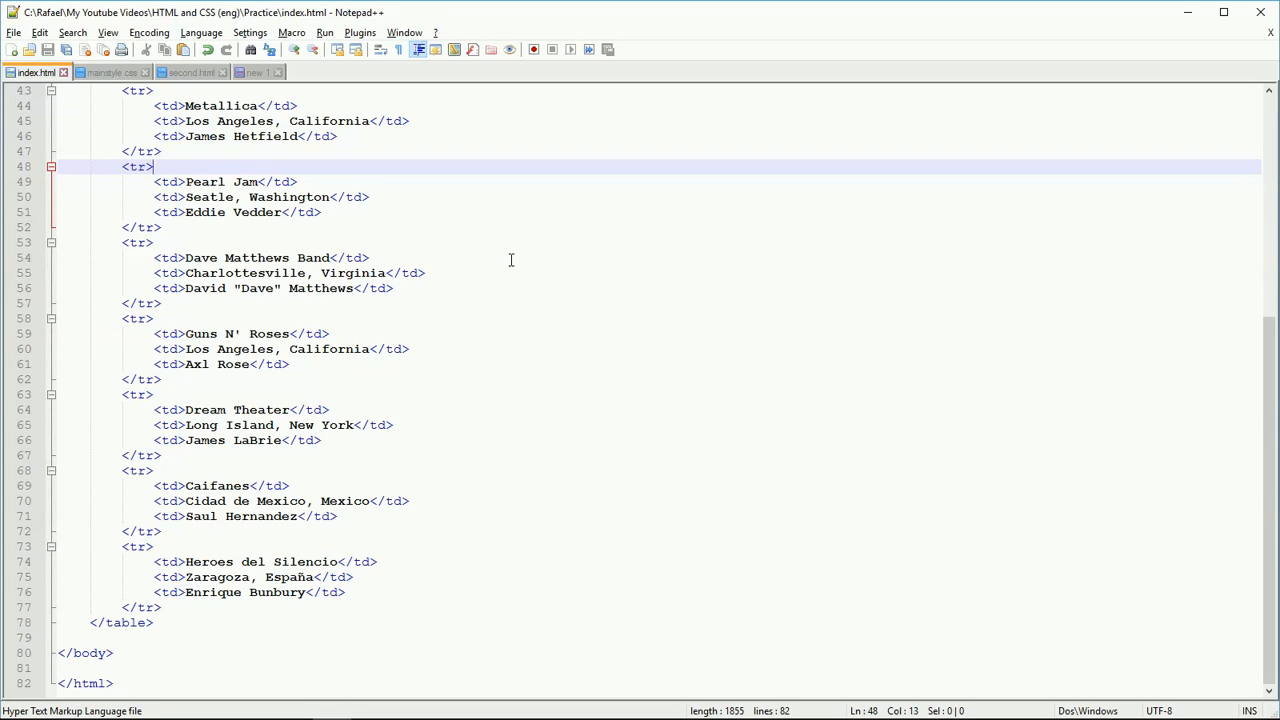
mouse_move(247, 184)
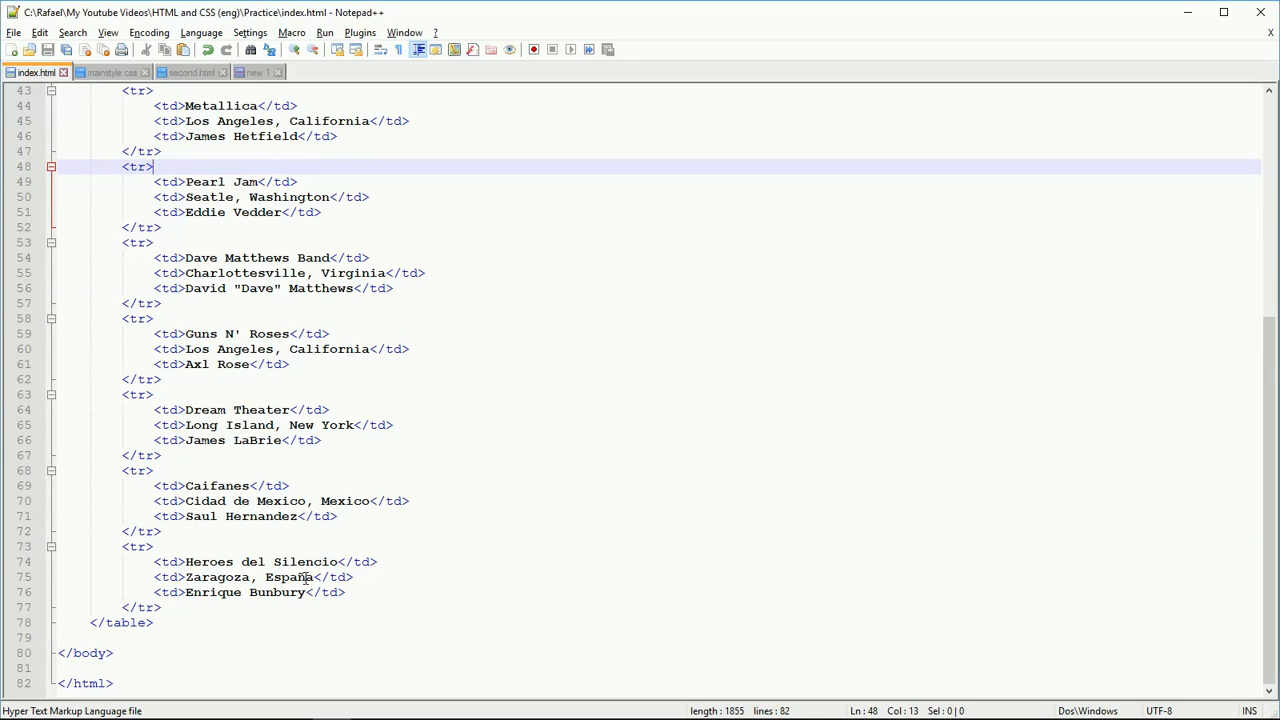
- View the rendered page, then add a new empty line after <head> at the top of index.html
left_click(305, 577)
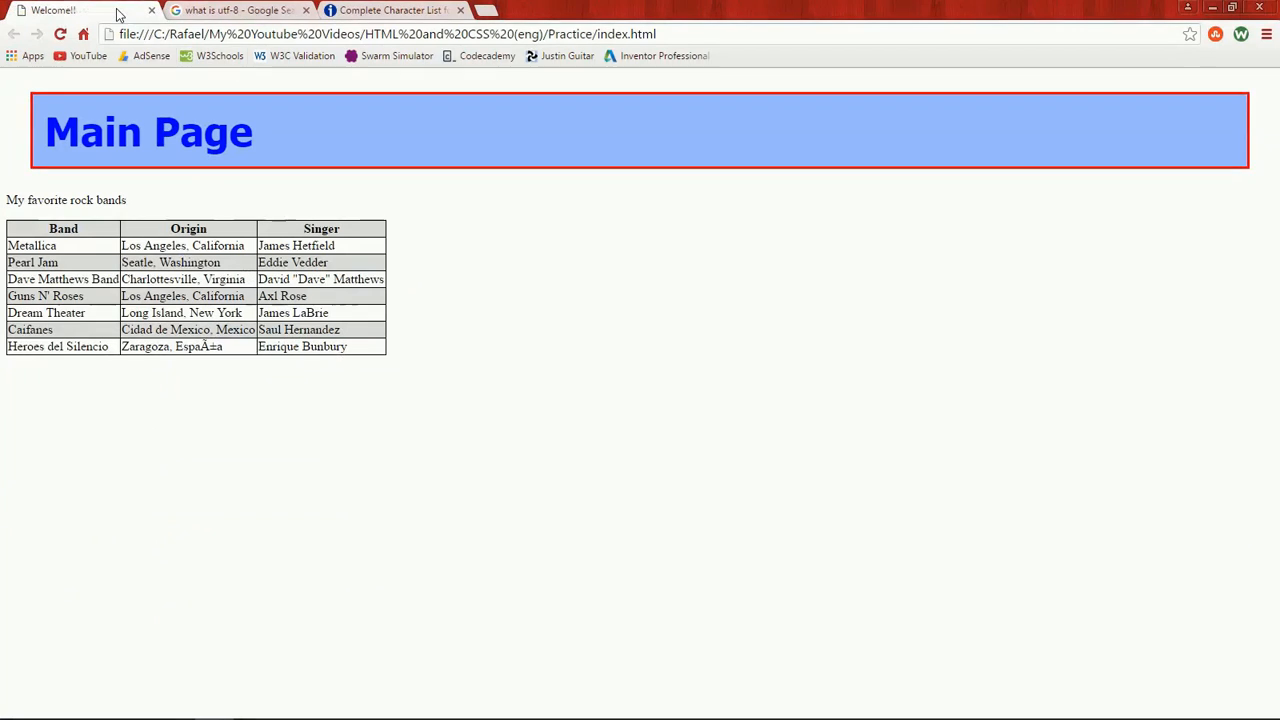
mouse_move(519, 414)
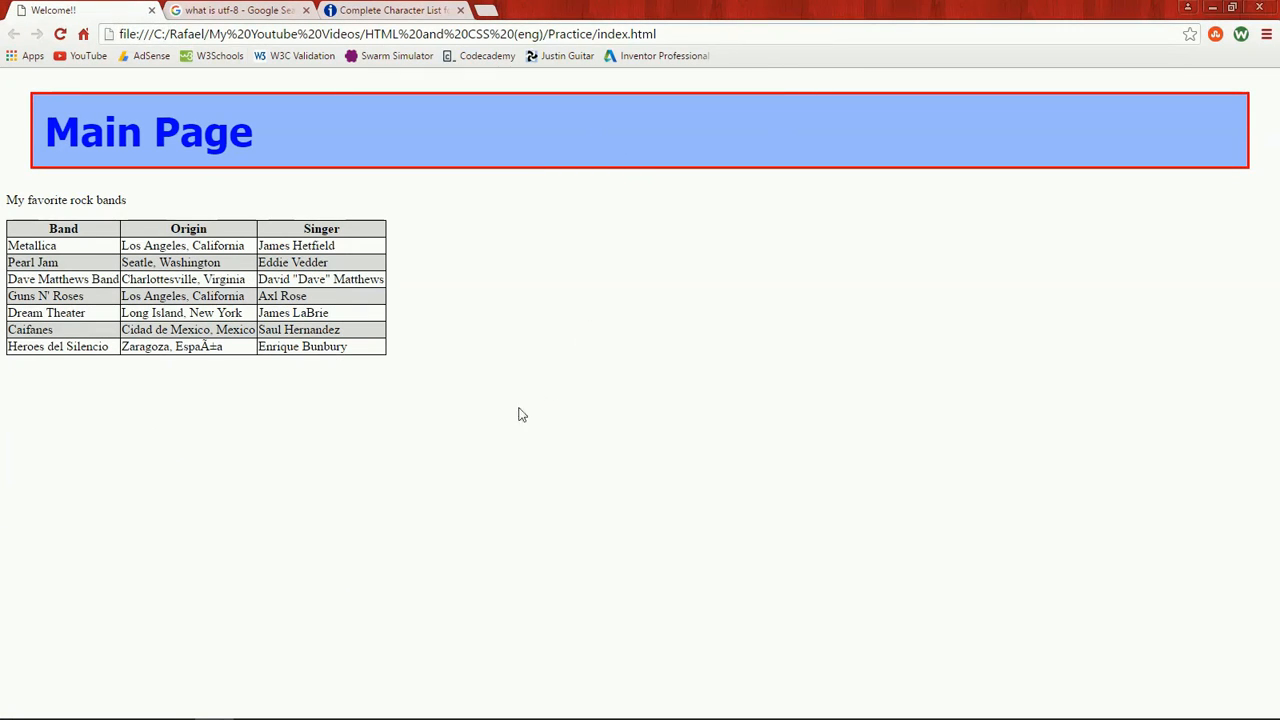
mouse_move(213, 351)
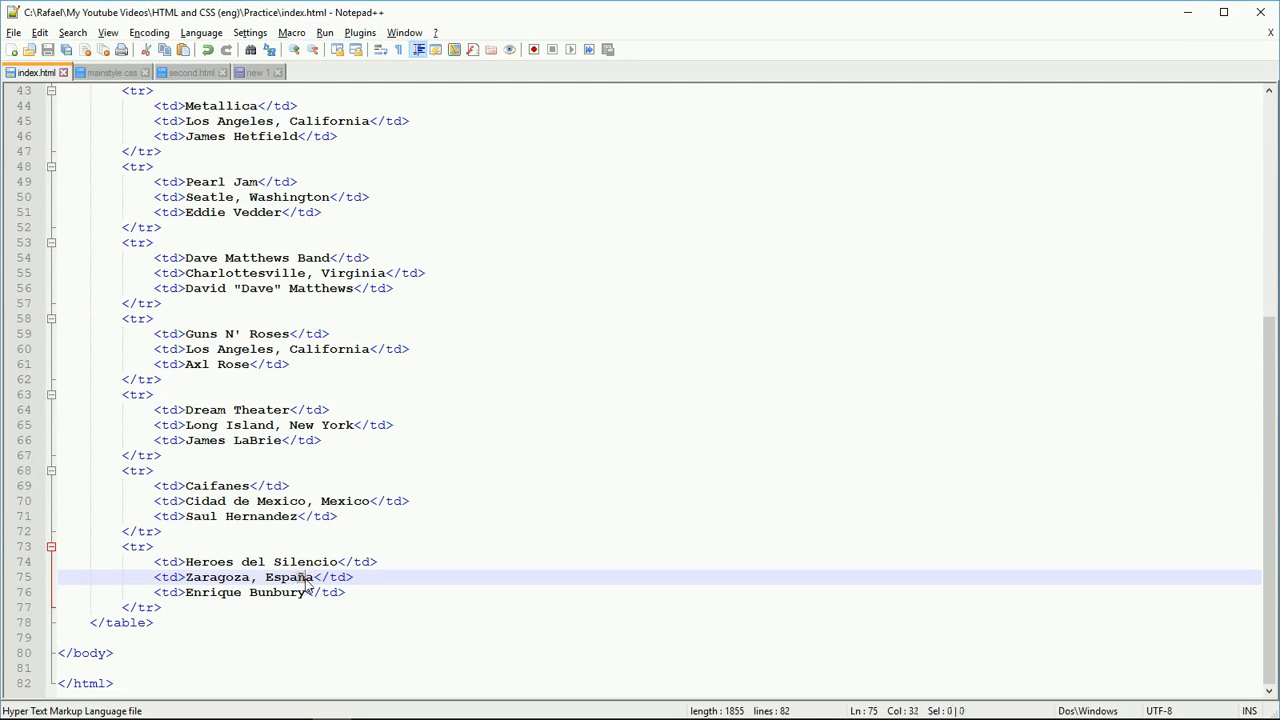
scroll("up", 3)
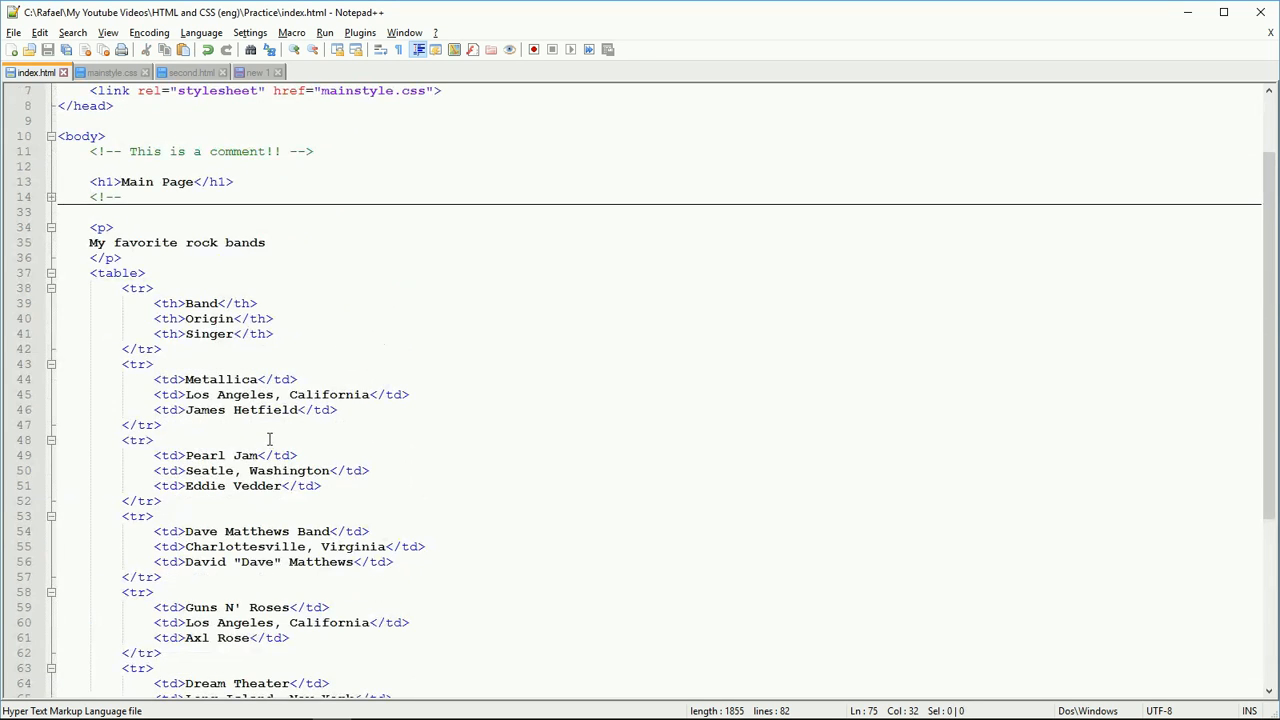
scroll("up", 3)
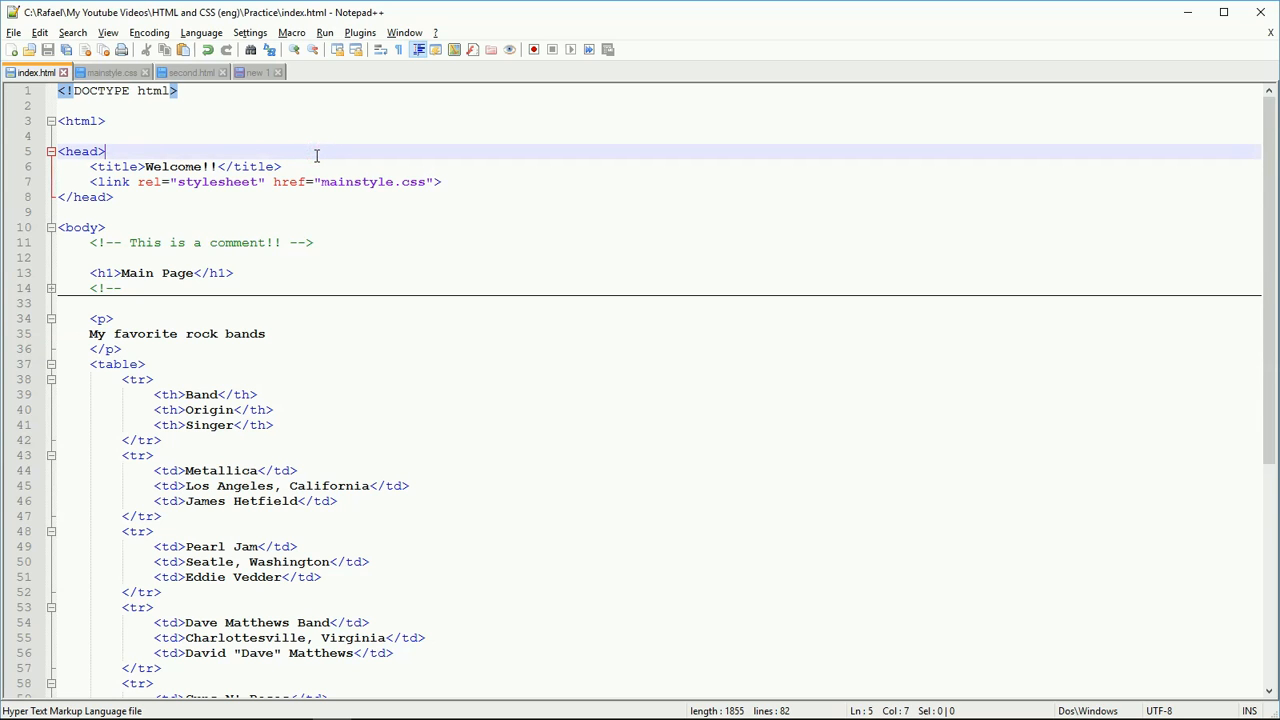
key("Enter")
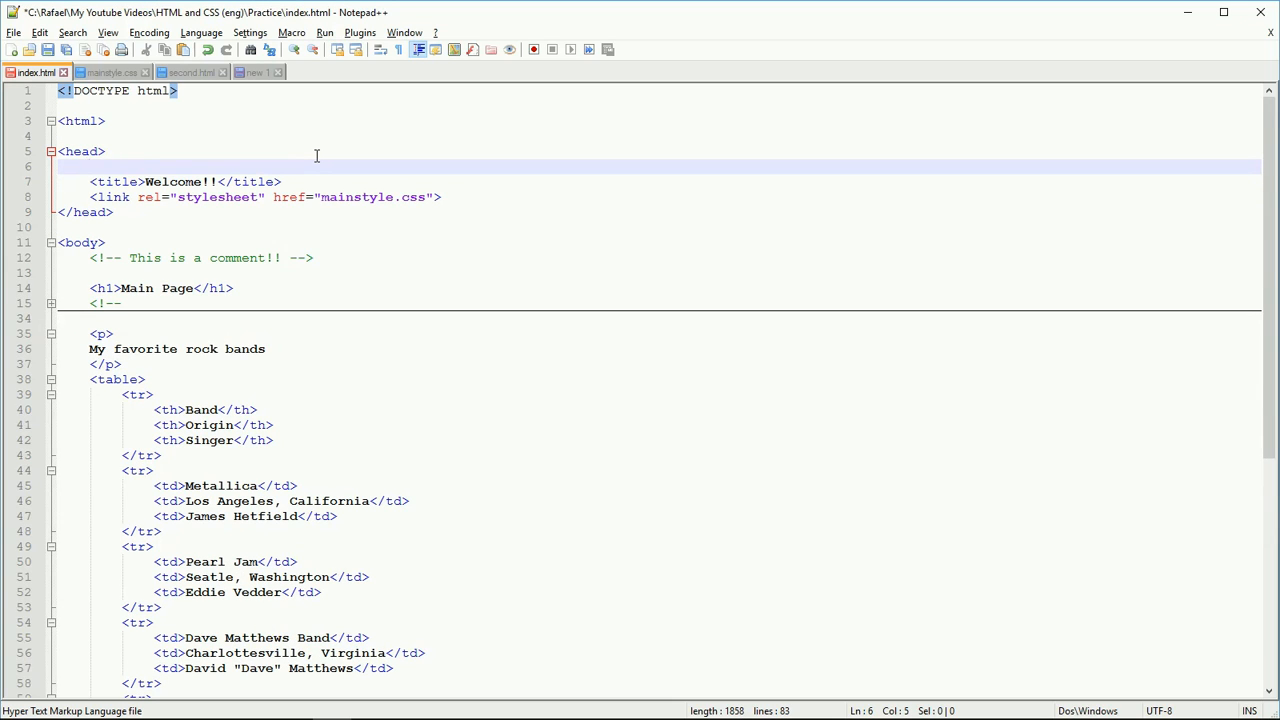
- Write <meta charset="UTF-8"> on the new line above the title
type("<>")
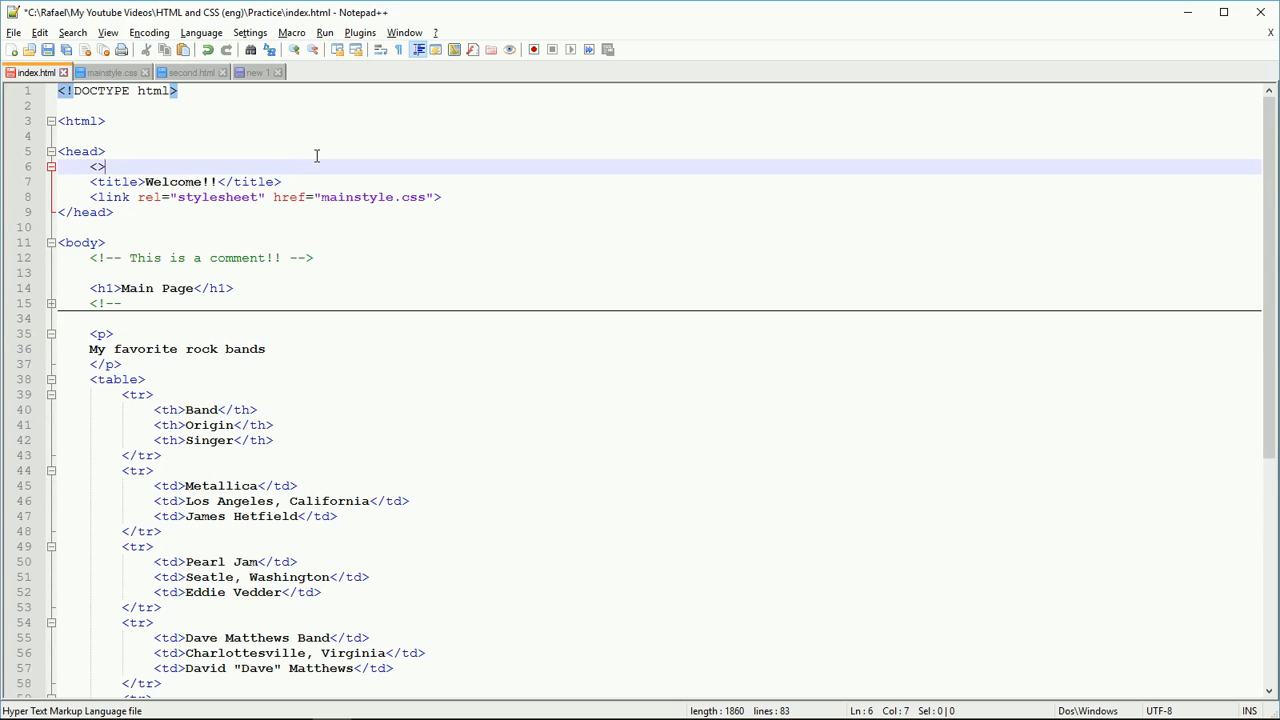
type("meta")
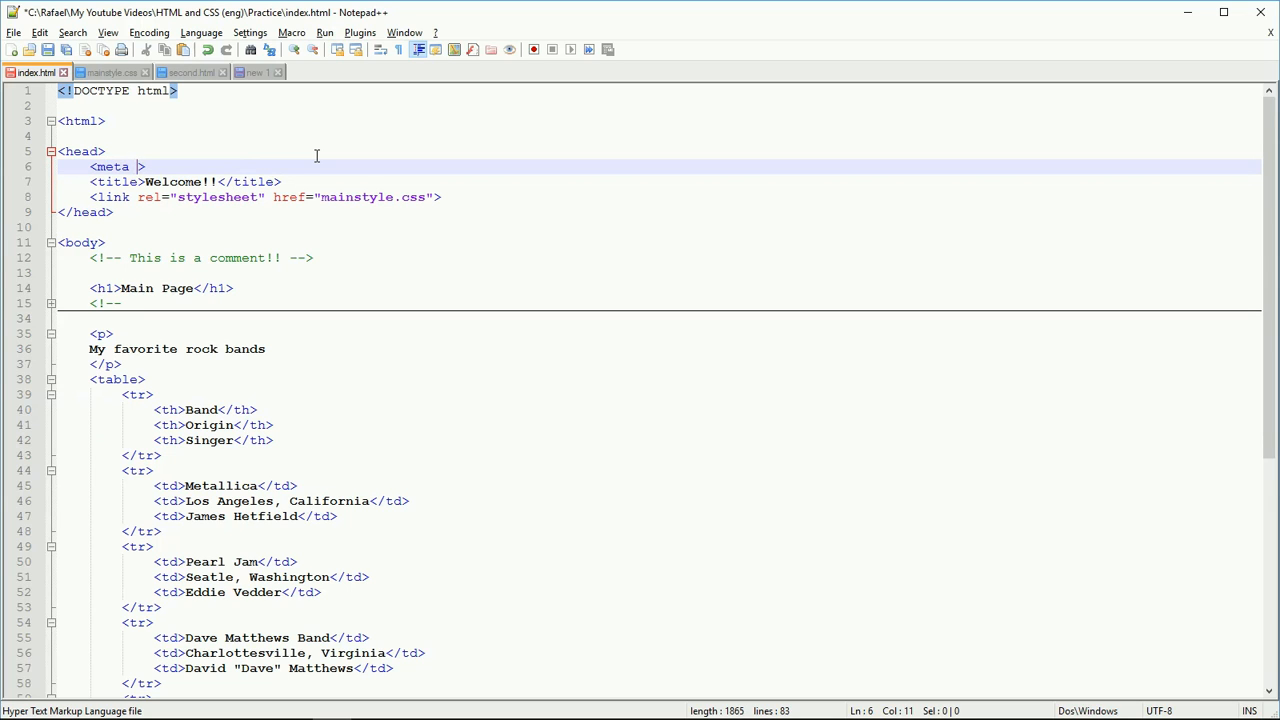
type("charset=")
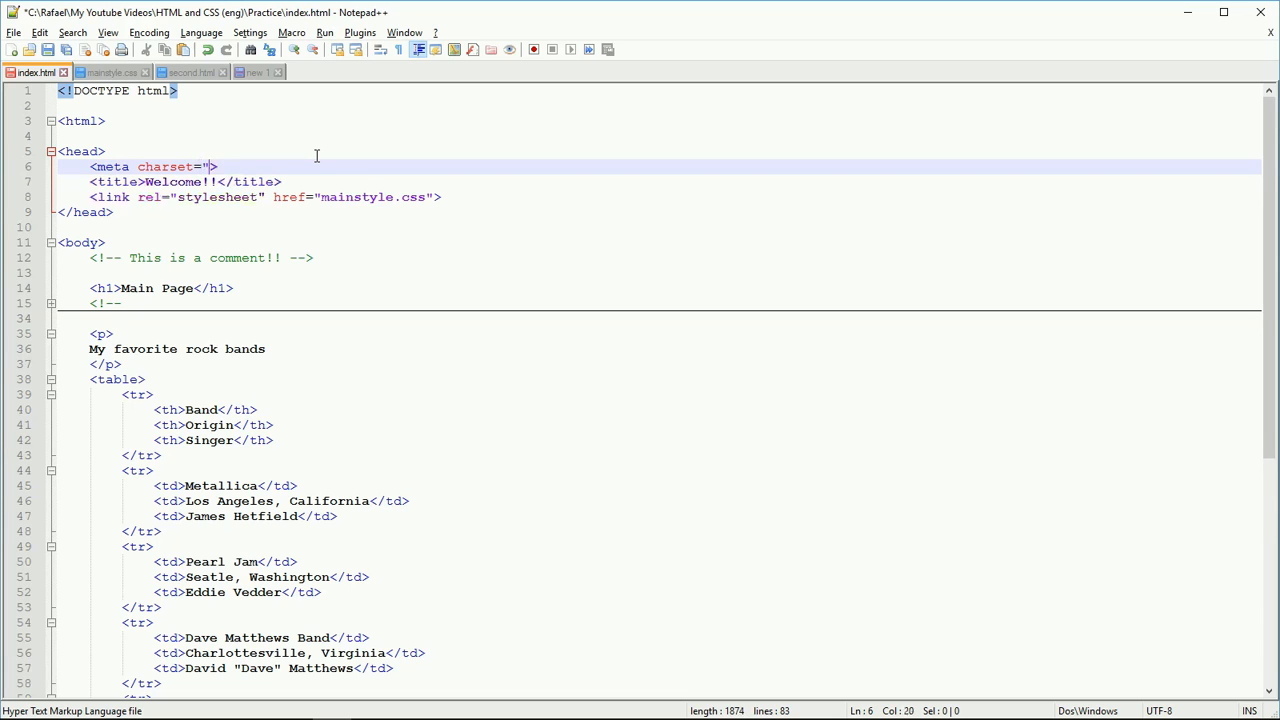
type("\"")
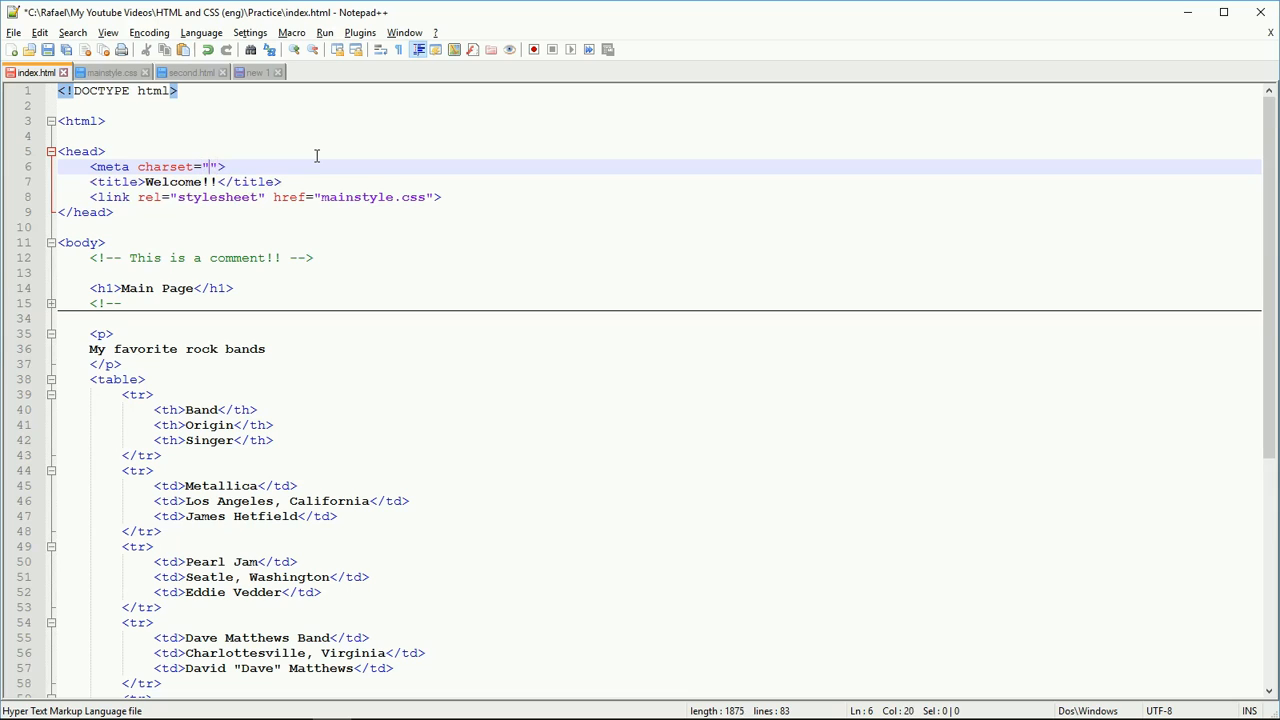
type("UTF")
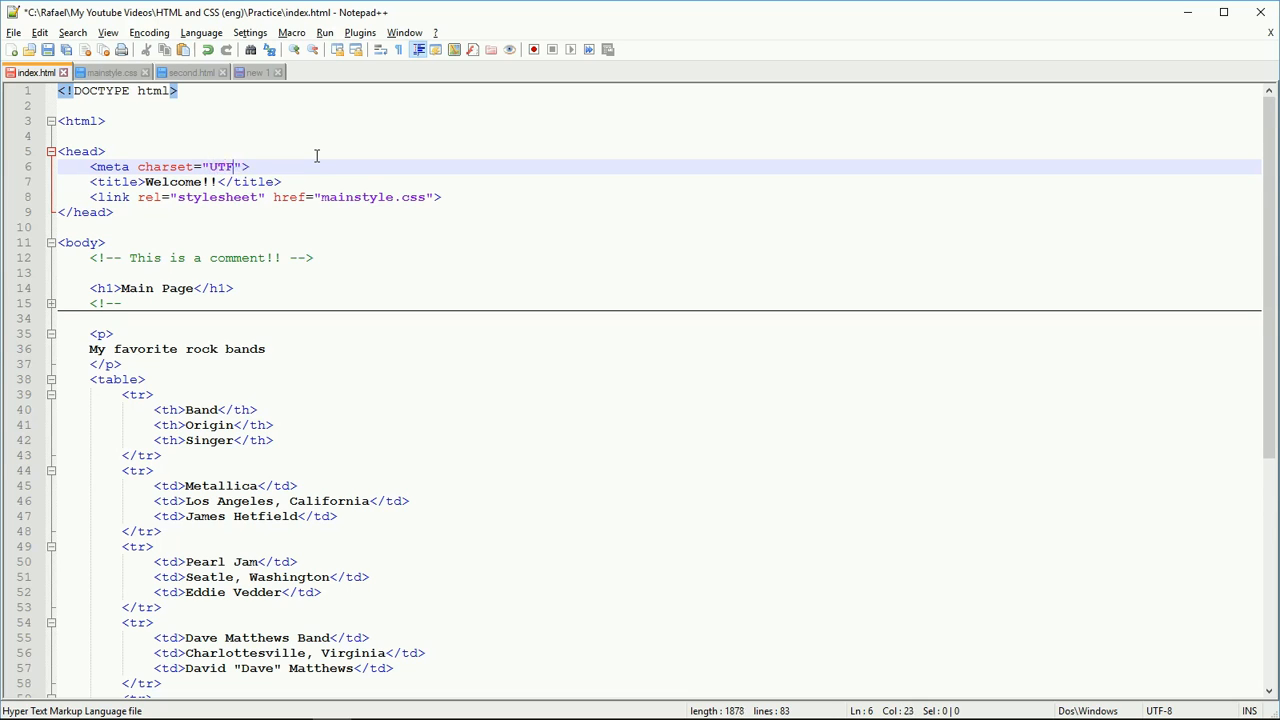
type("-")
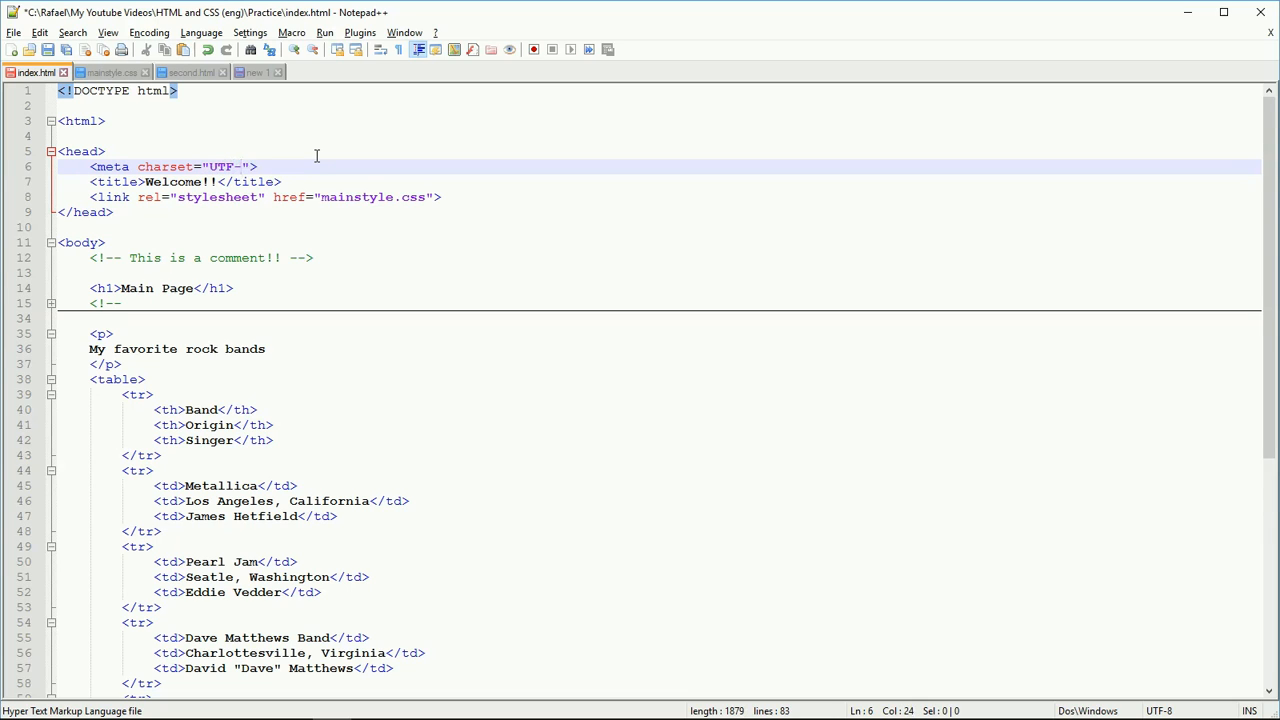
type("8")
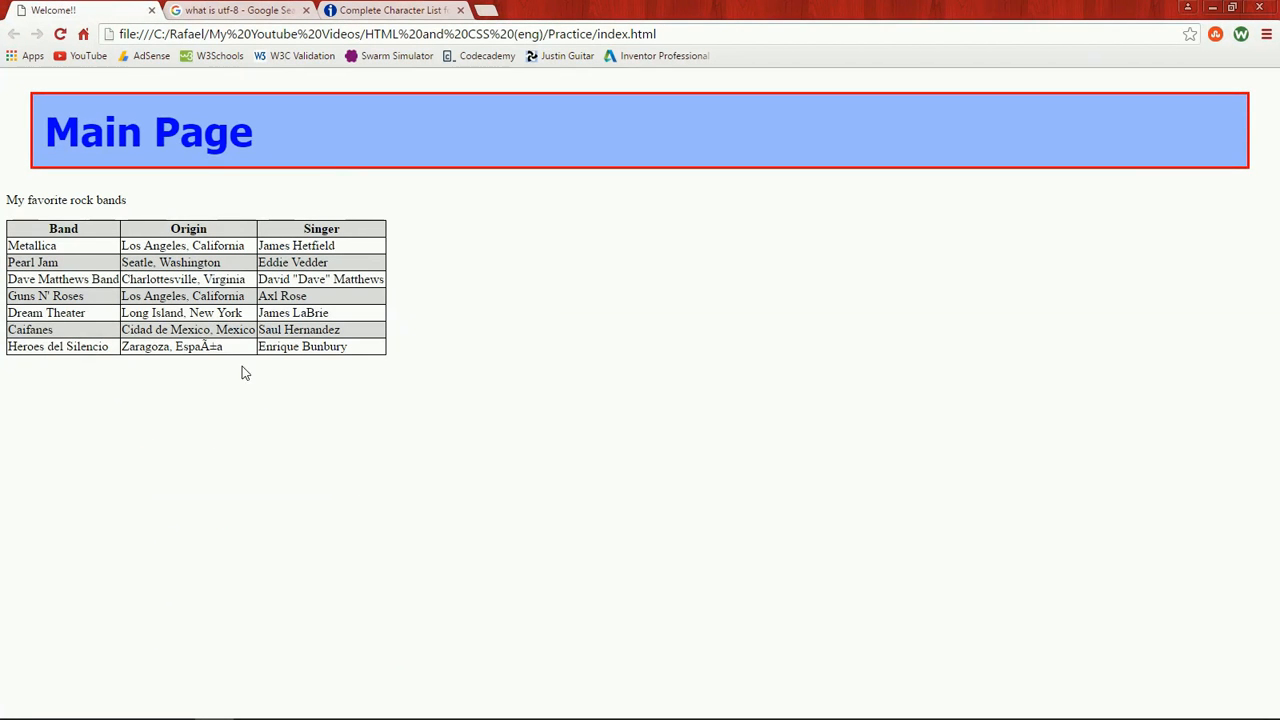
- Reload index.html in Chrome so Zaragoza, España renders with the ñ correct
left_click(60, 34)
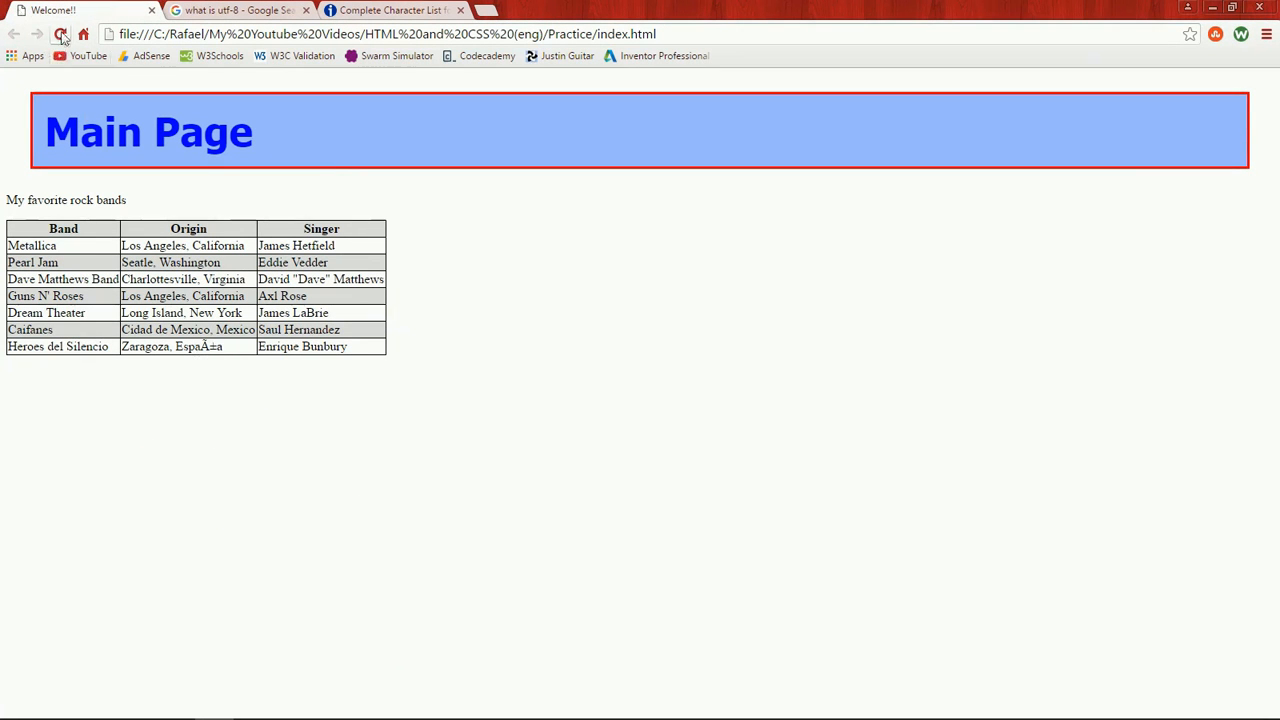
left_click(61, 34)
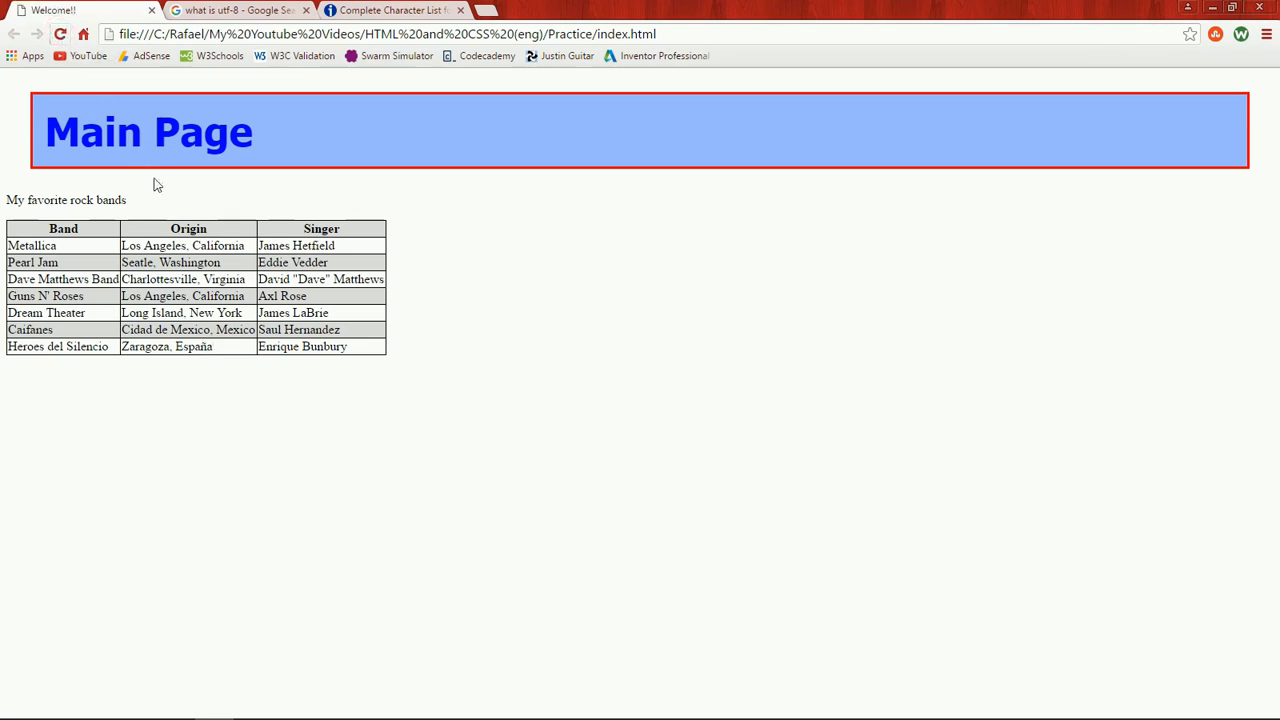
mouse_move(207, 351)
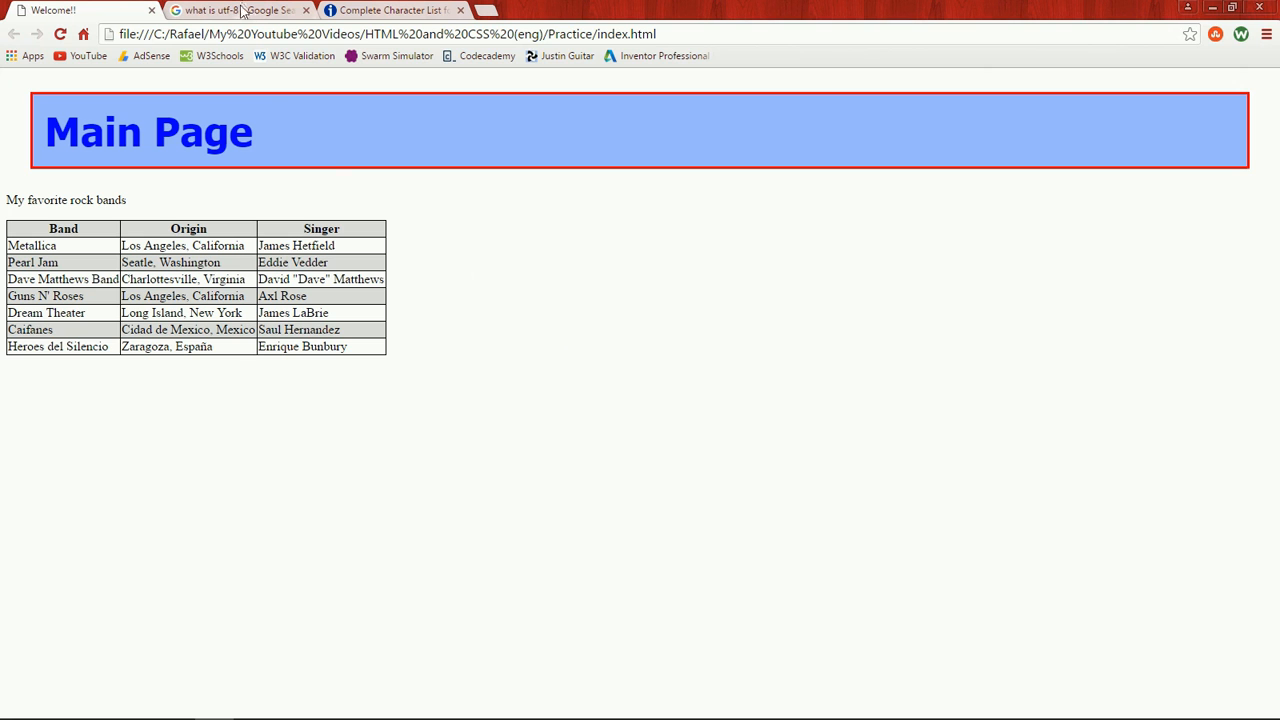
left_click(240, 10)
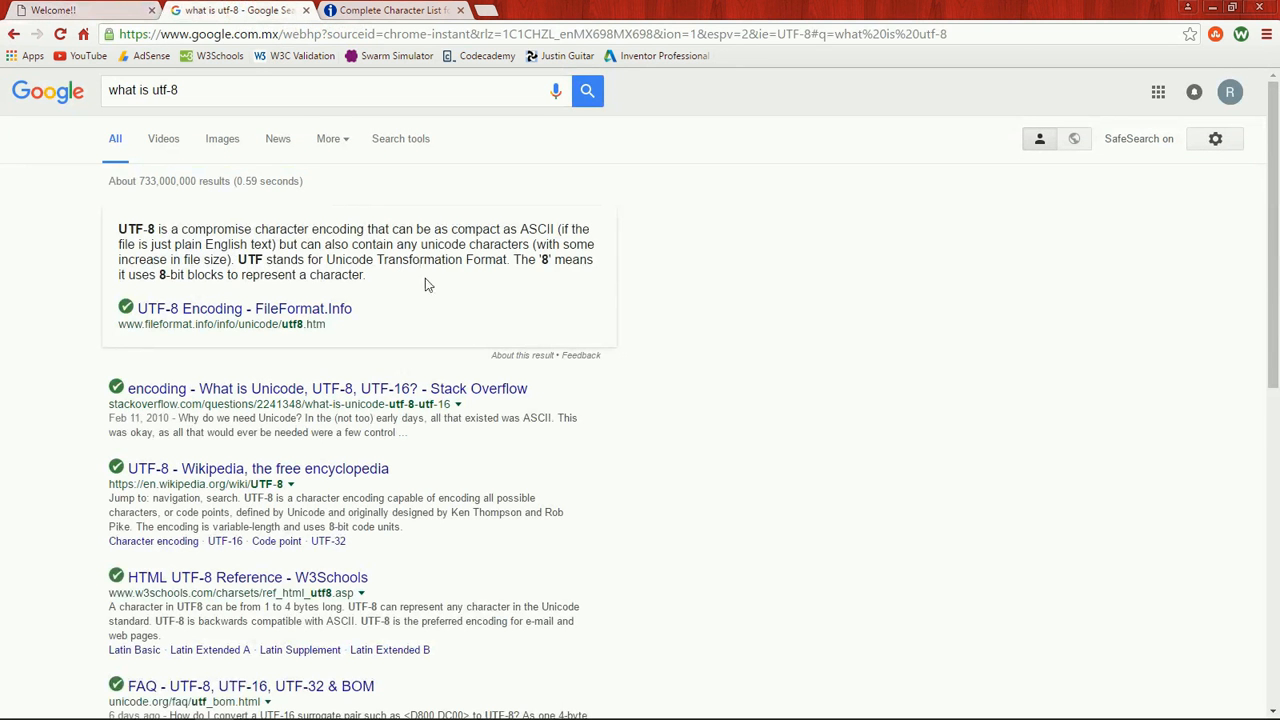
mouse_move(252, 241)
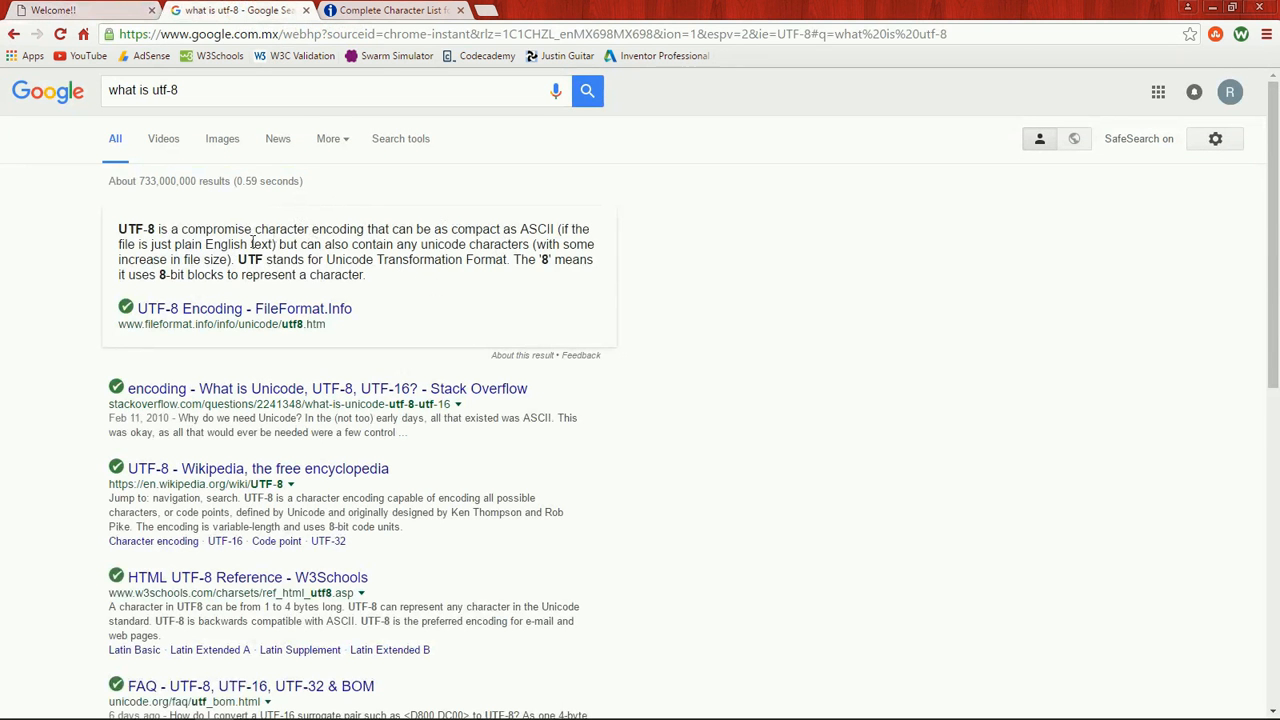
mouse_move(298, 230)
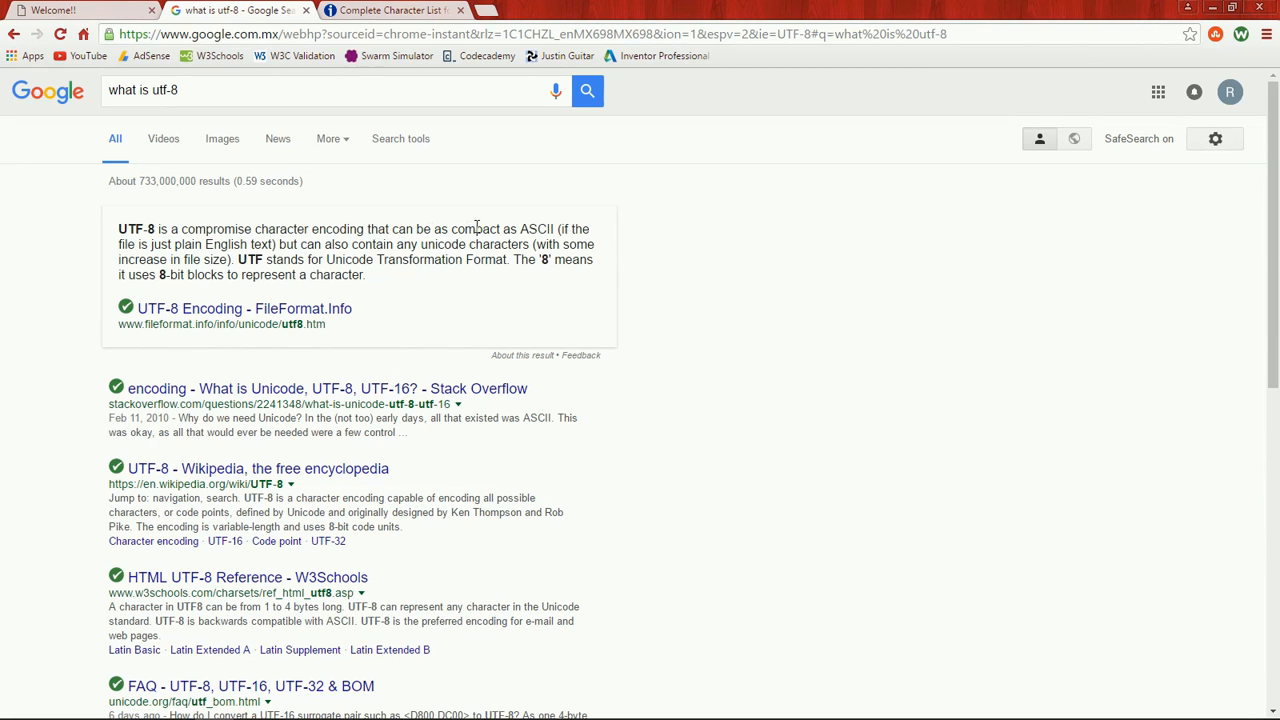
mouse_move(302, 246)
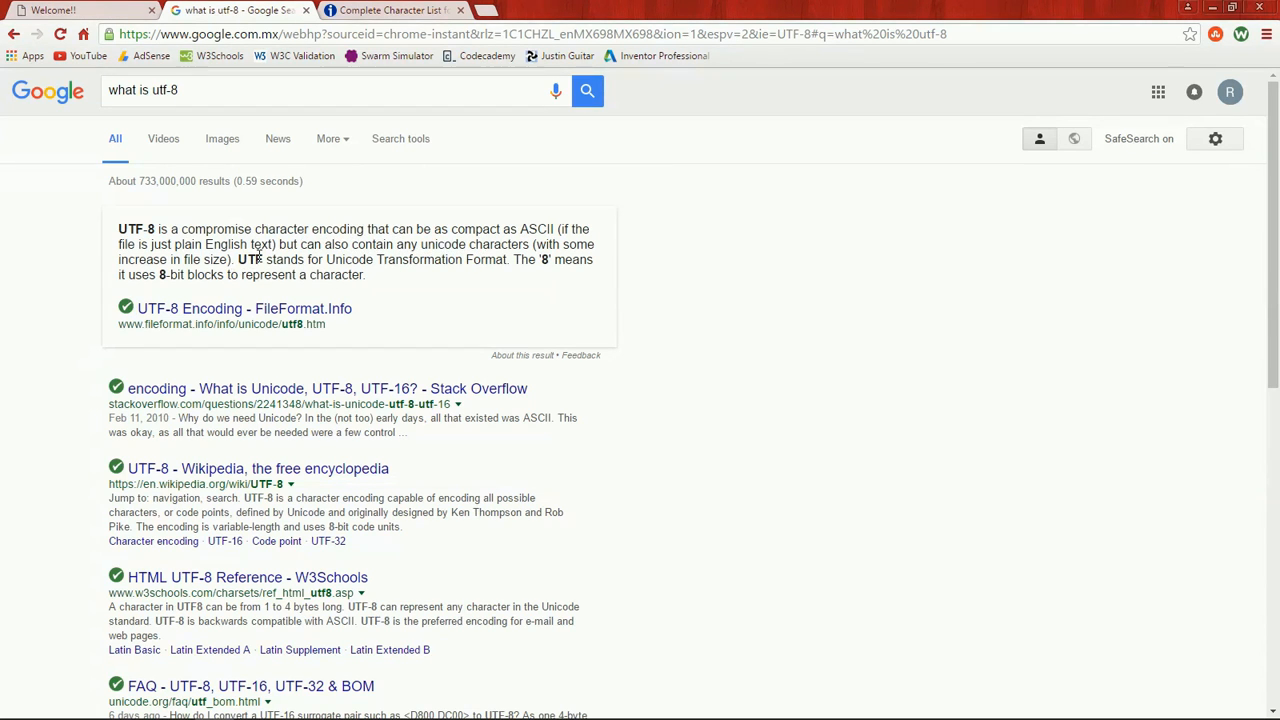
mouse_move(402, 276)
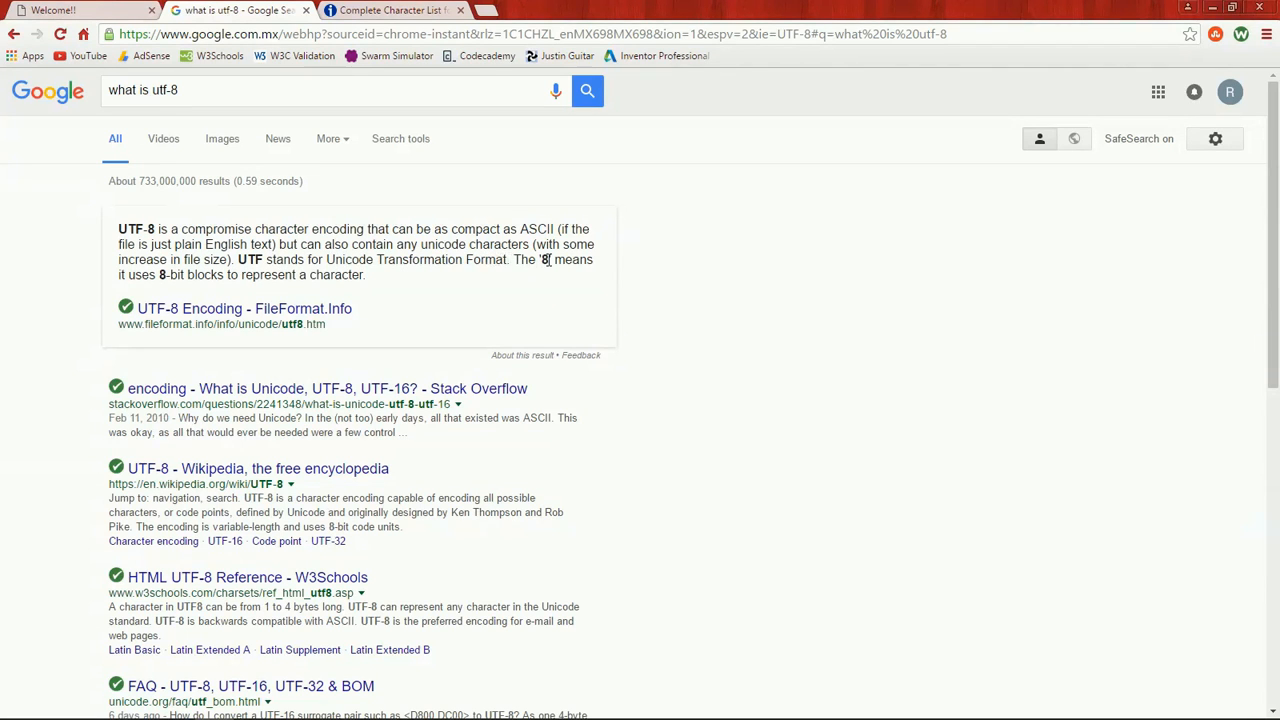
mouse_move(190, 277)
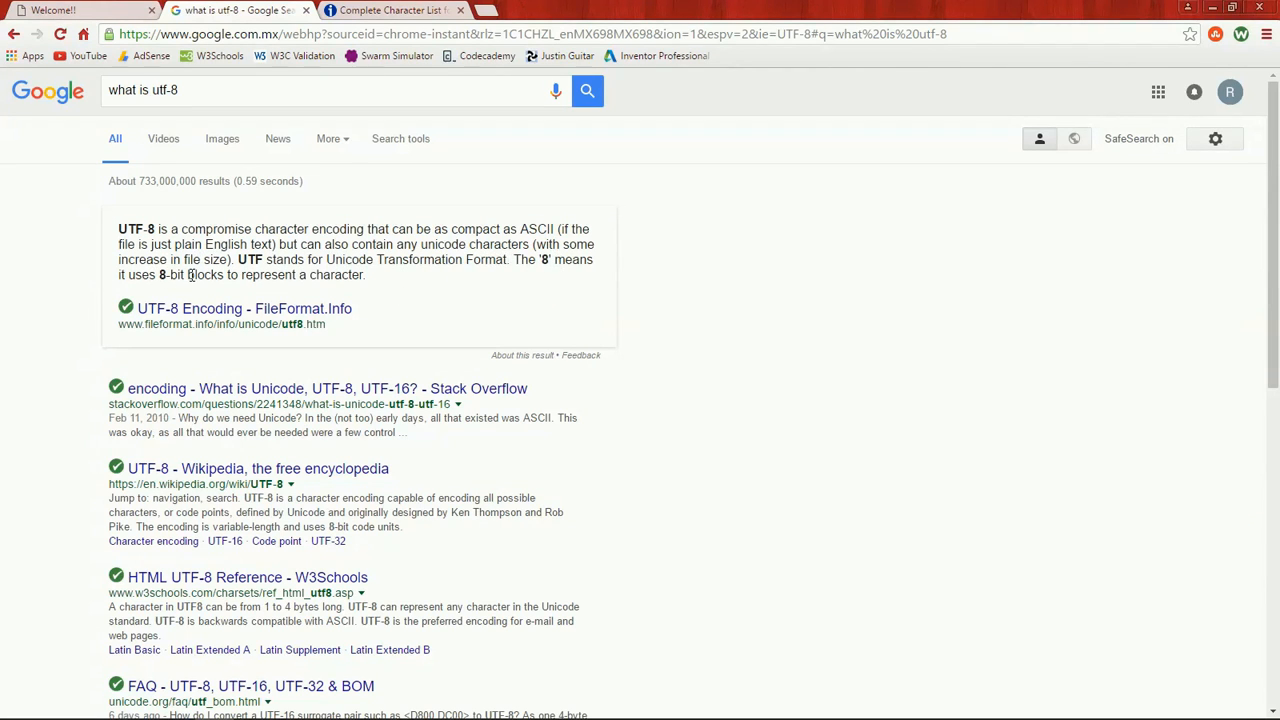
mouse_move(343, 291)
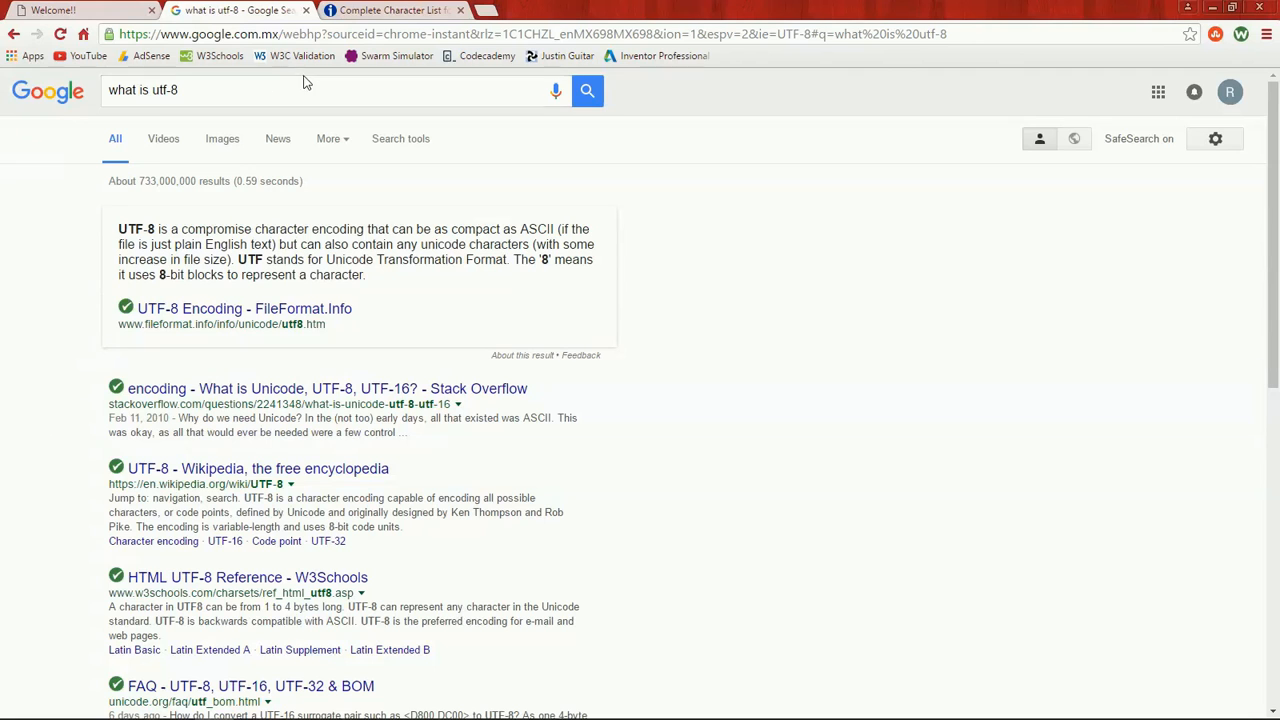
- Browse the Complete Character List for UTF-8 down to the accented Latin letters
left_click(390, 10)
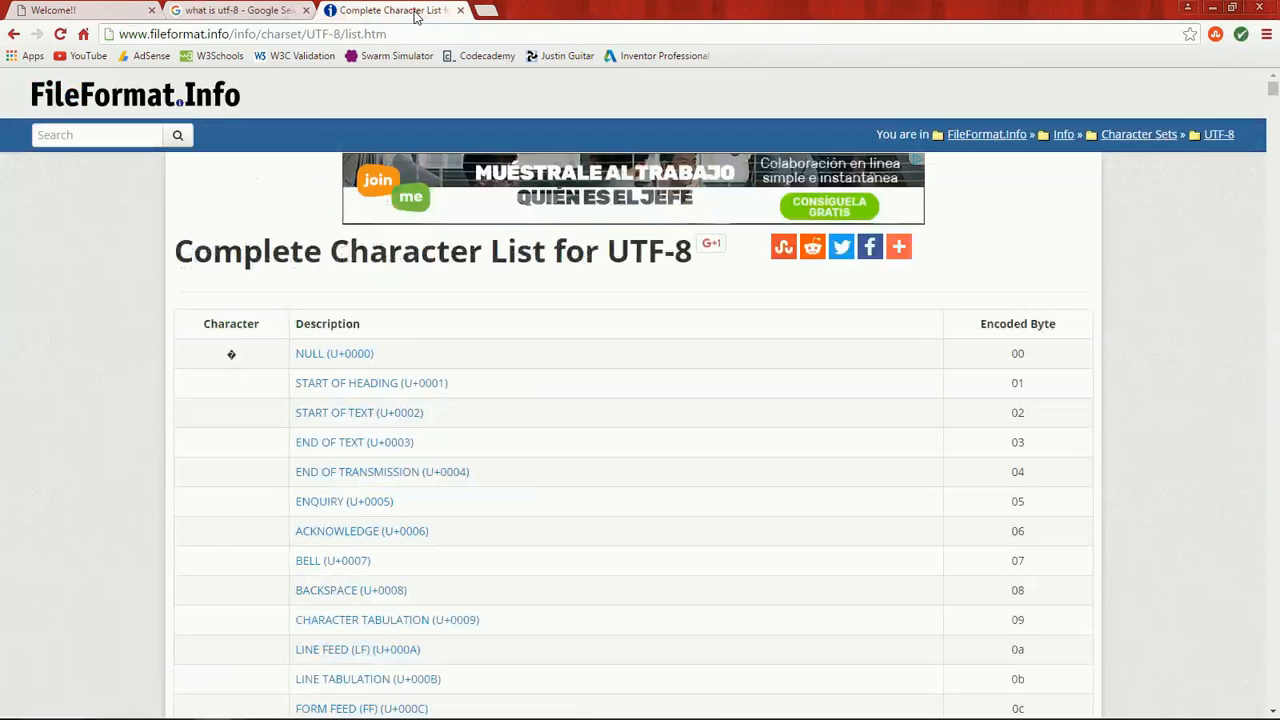
mouse_move(143, 278)
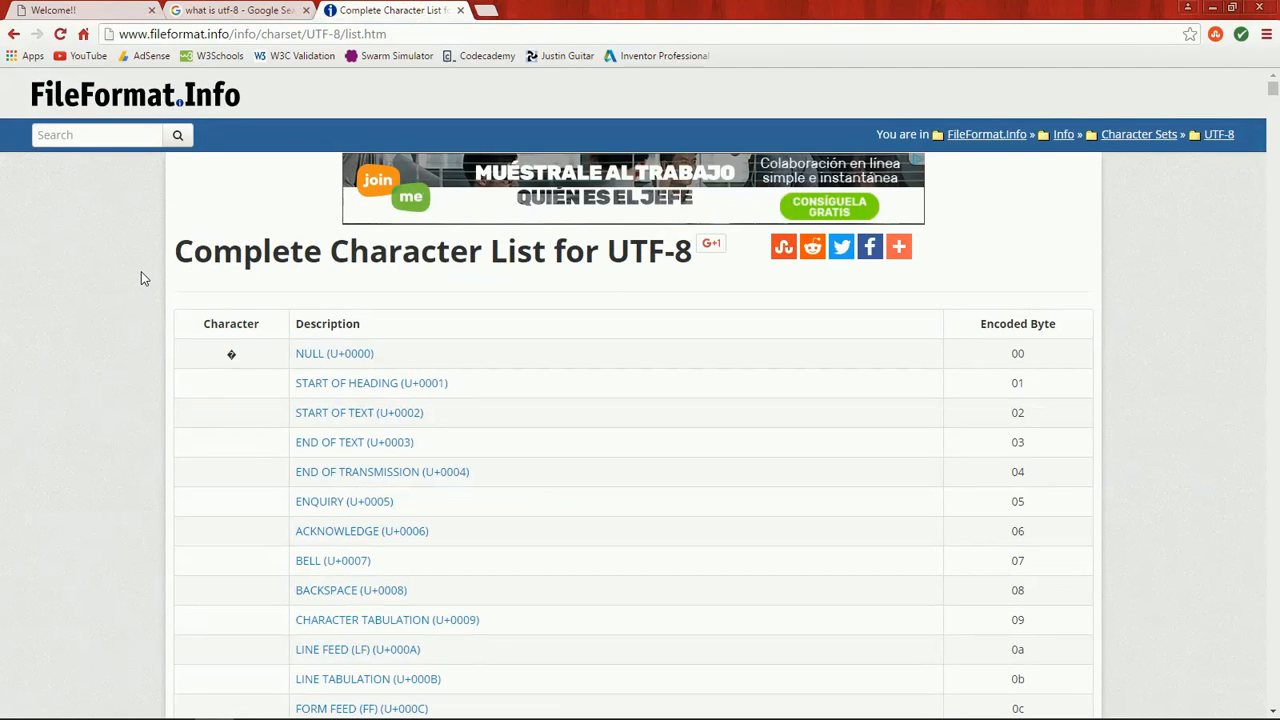
scroll("down", 3)
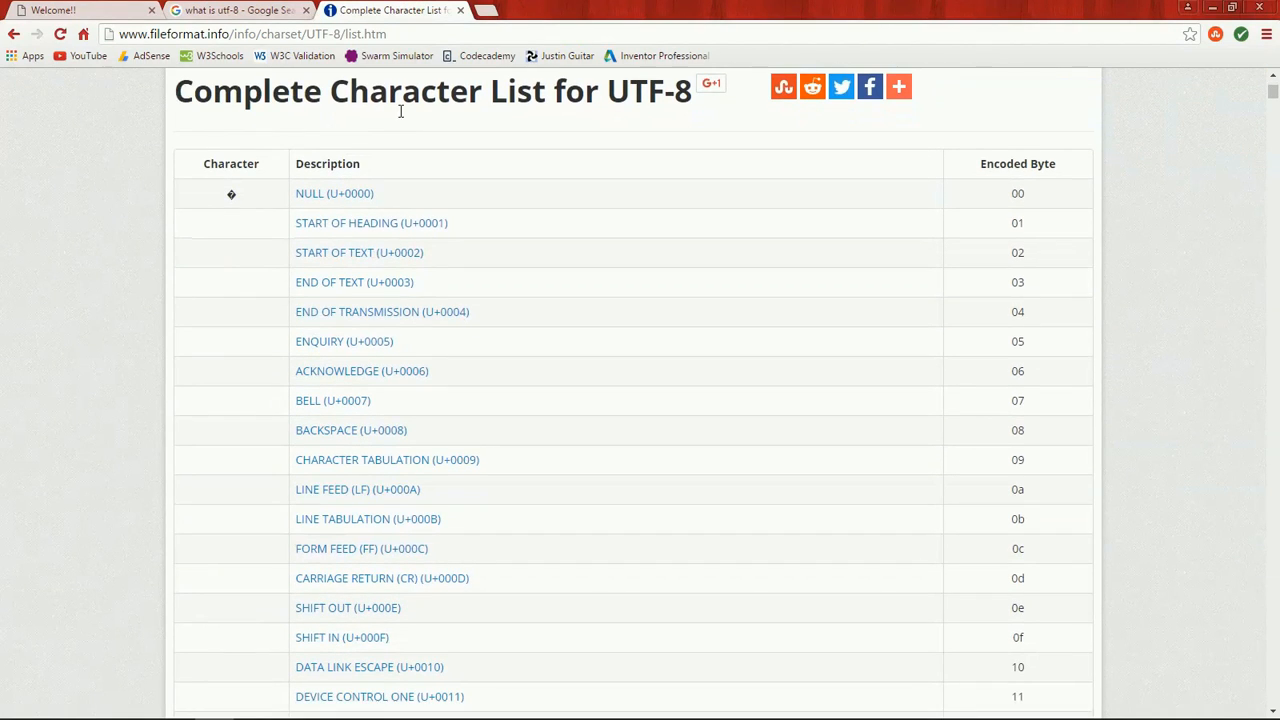
scroll("down", 3)
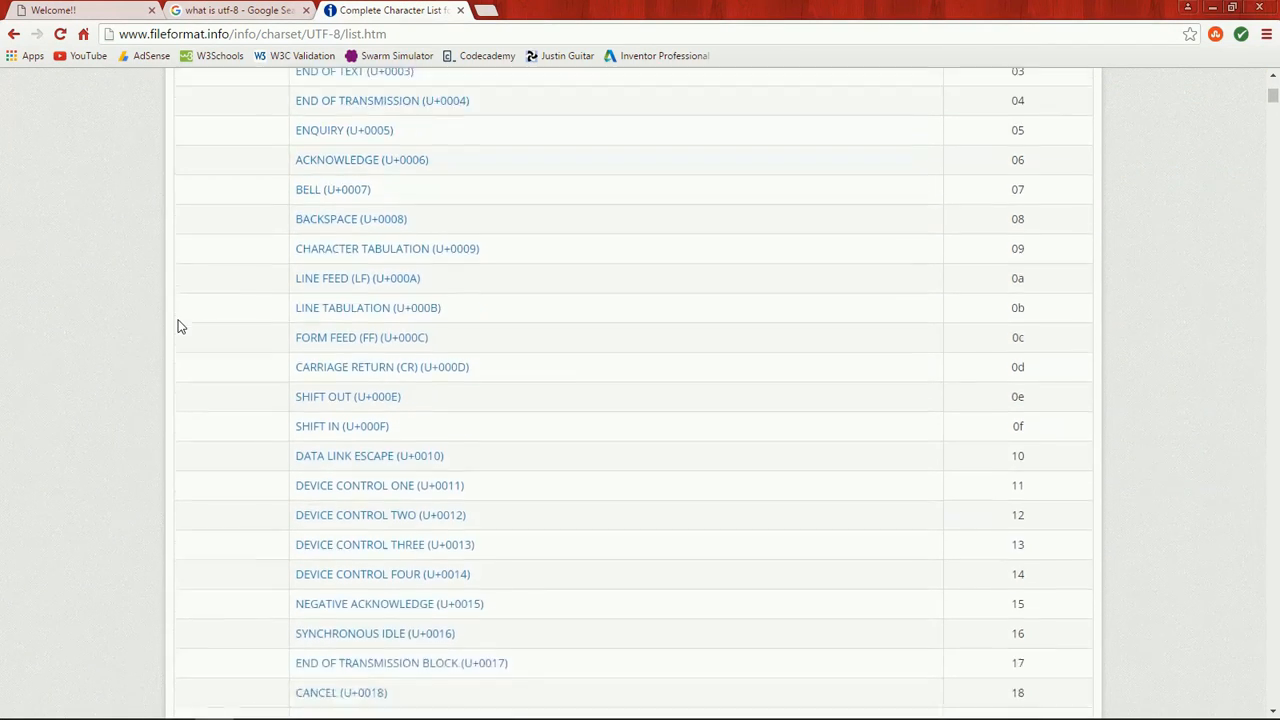
scroll("down", 3)
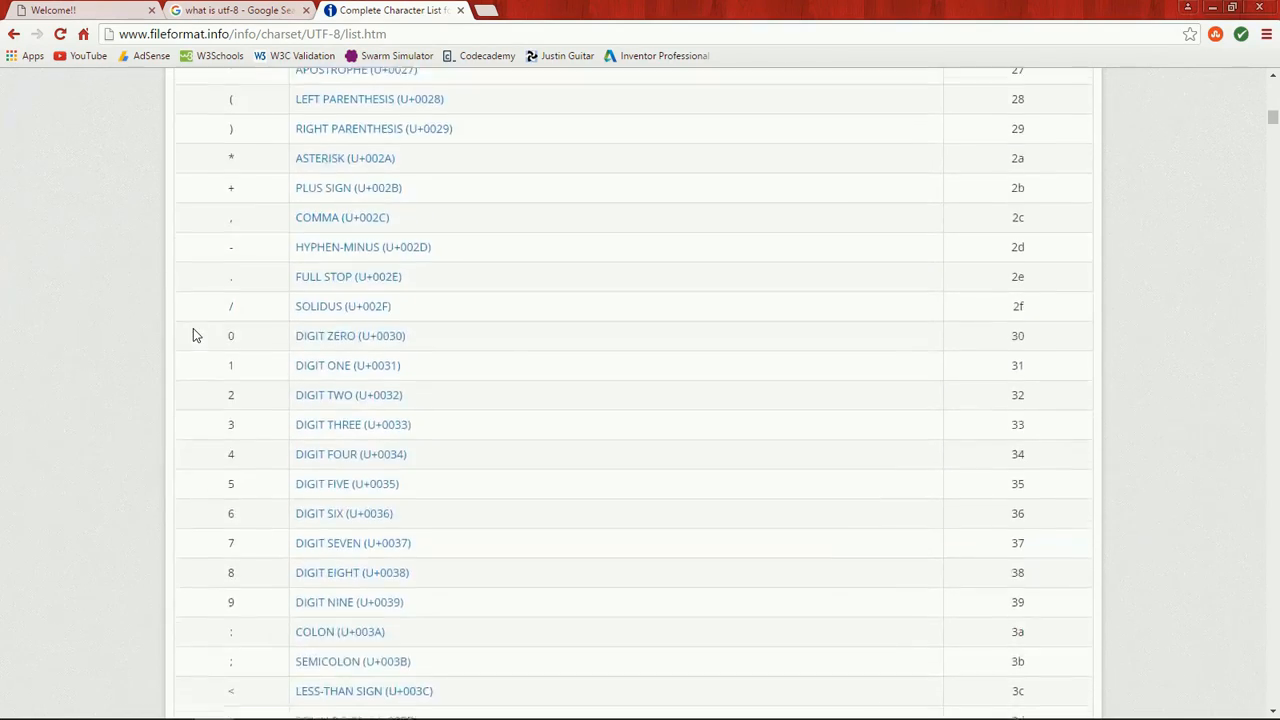
scroll("down", 3)
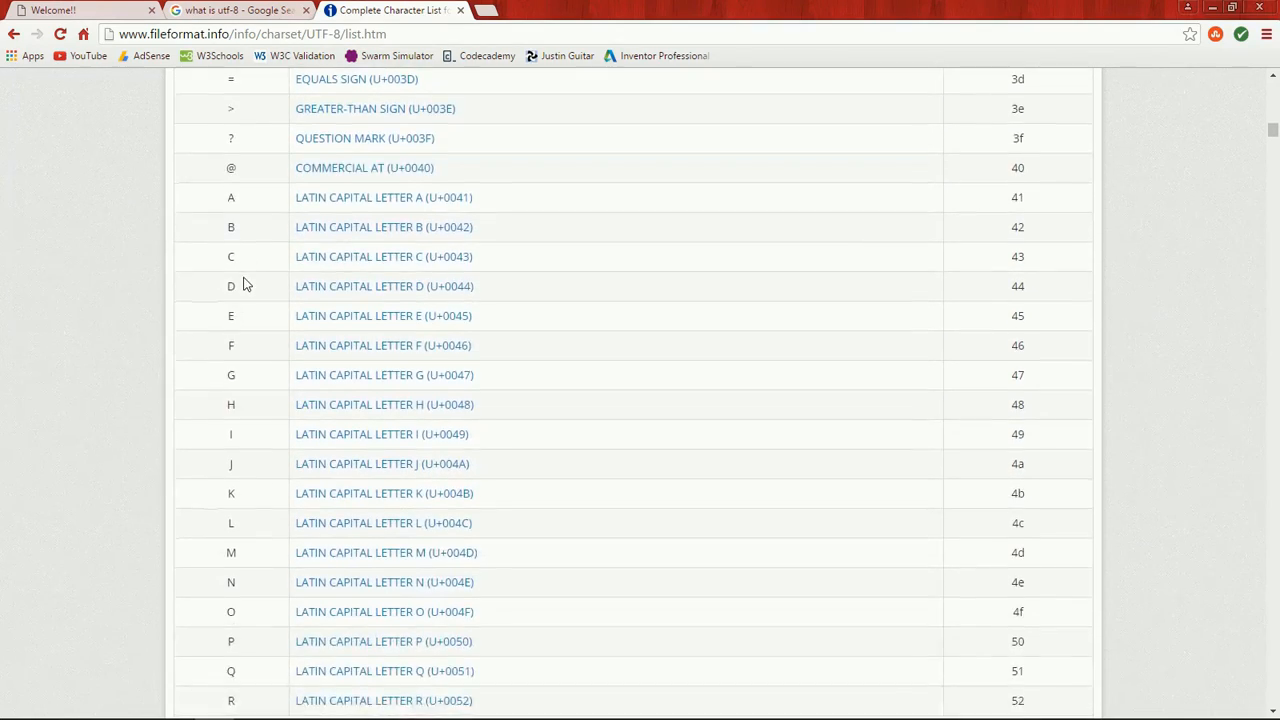
scroll("down", 3)
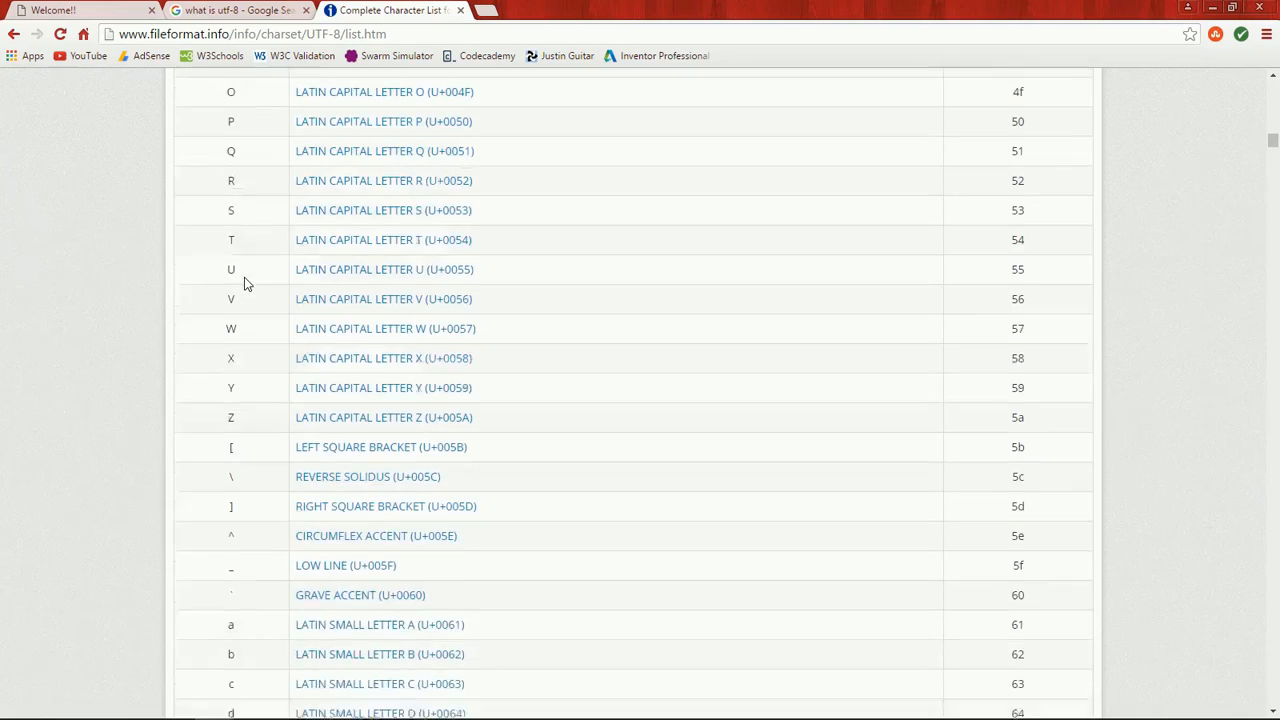
scroll("down", 3)
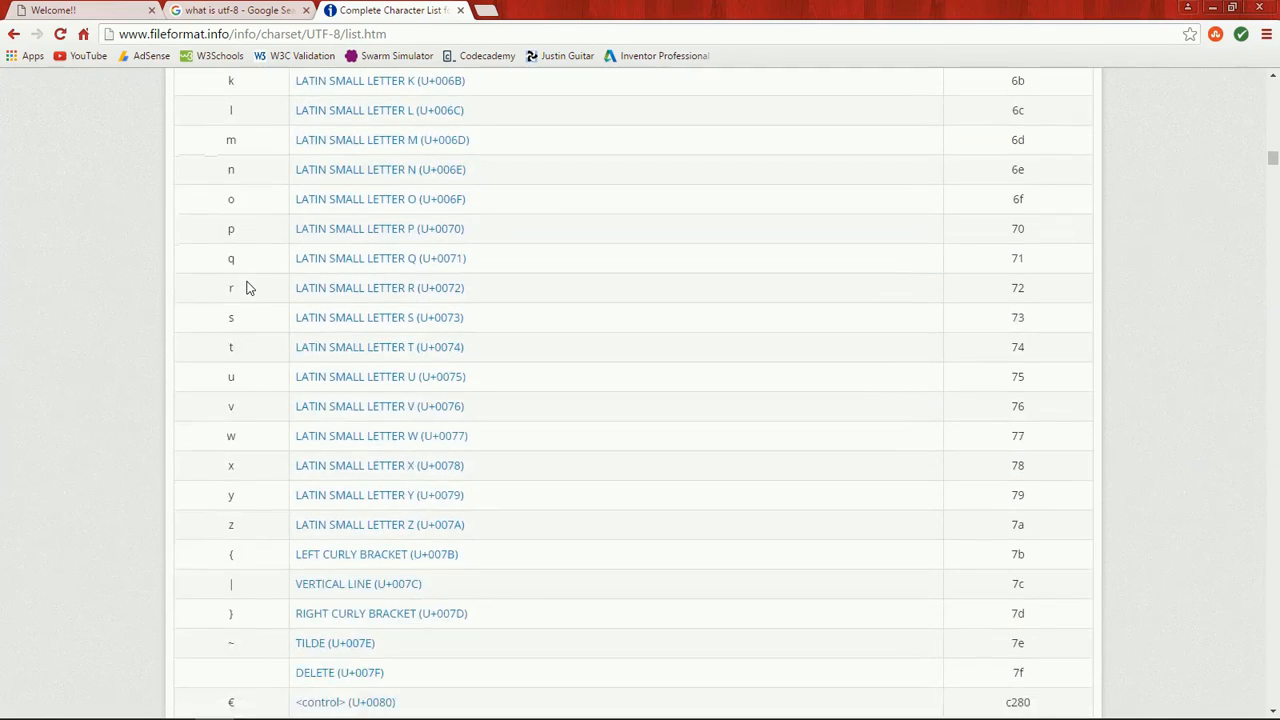
scroll("down", 3)
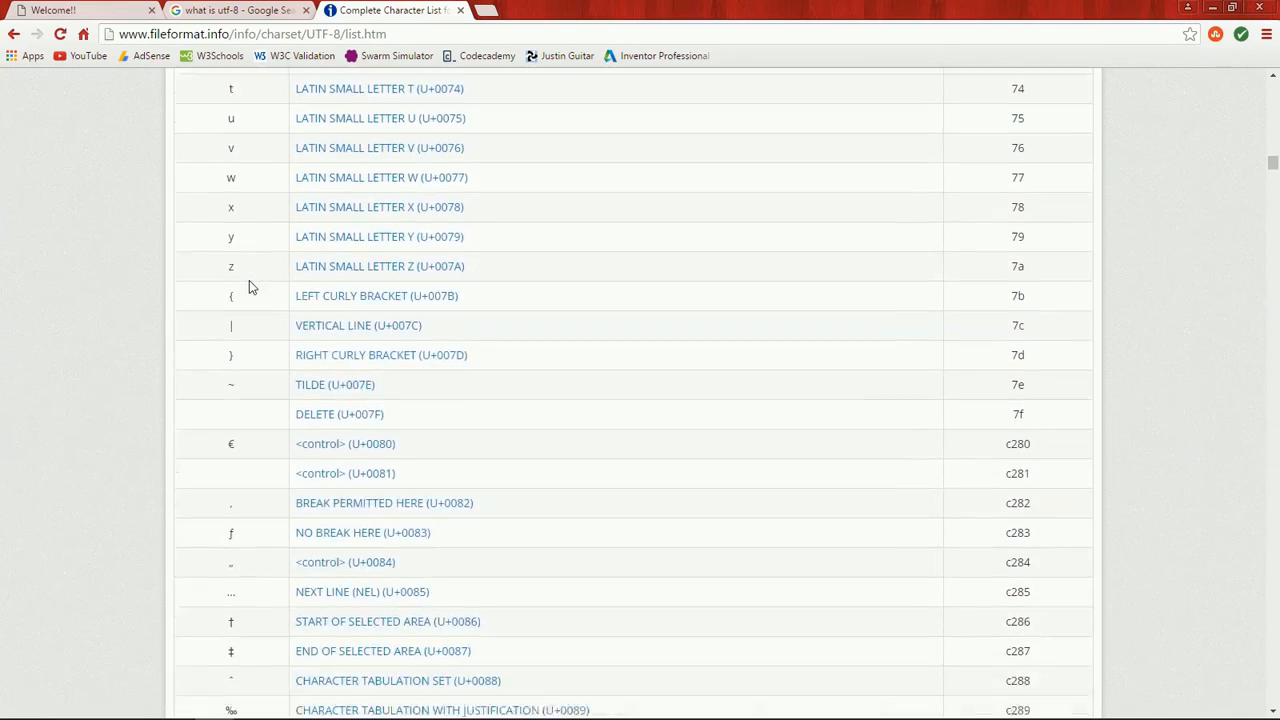
scroll("down", 3)
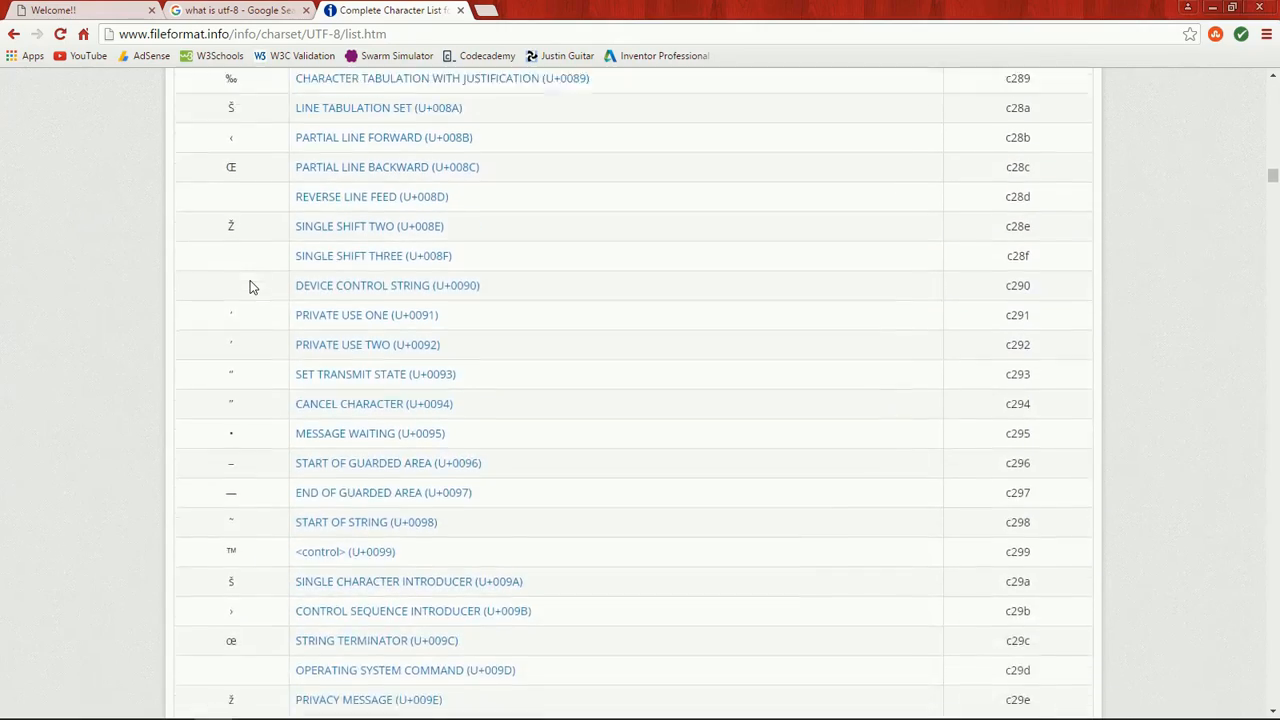
scroll("down", 3)
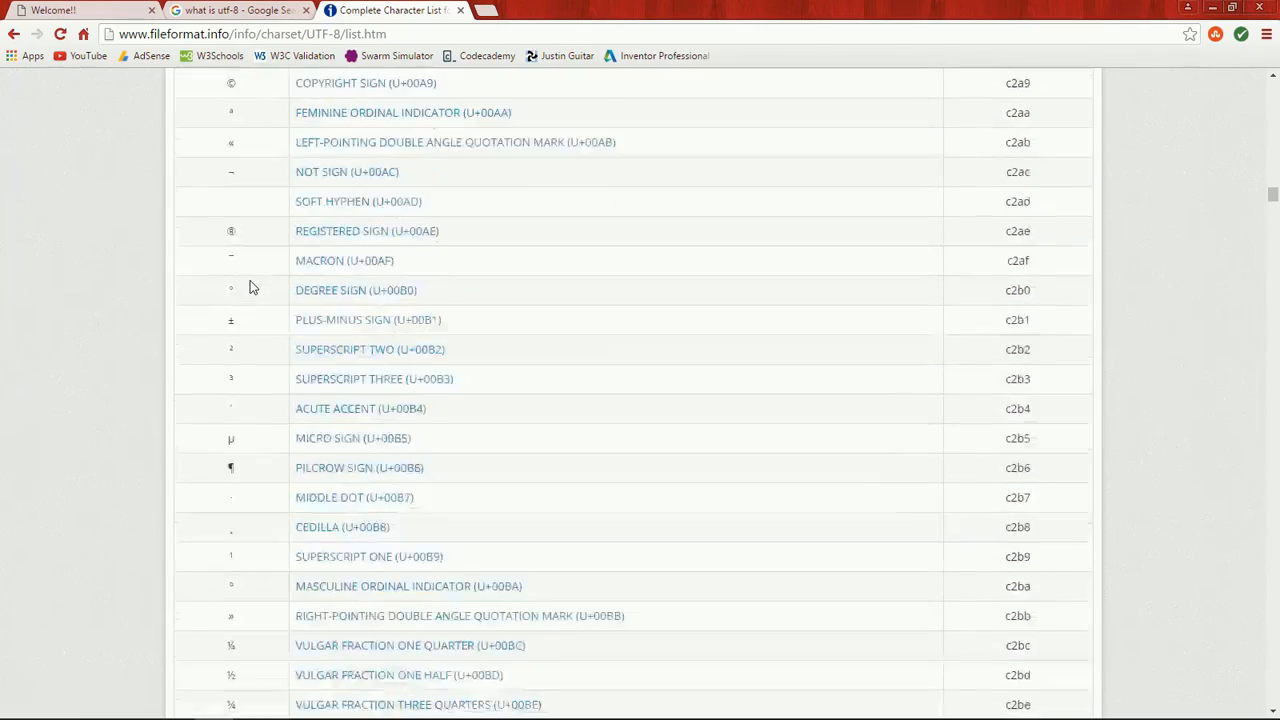
scroll("down", 3)
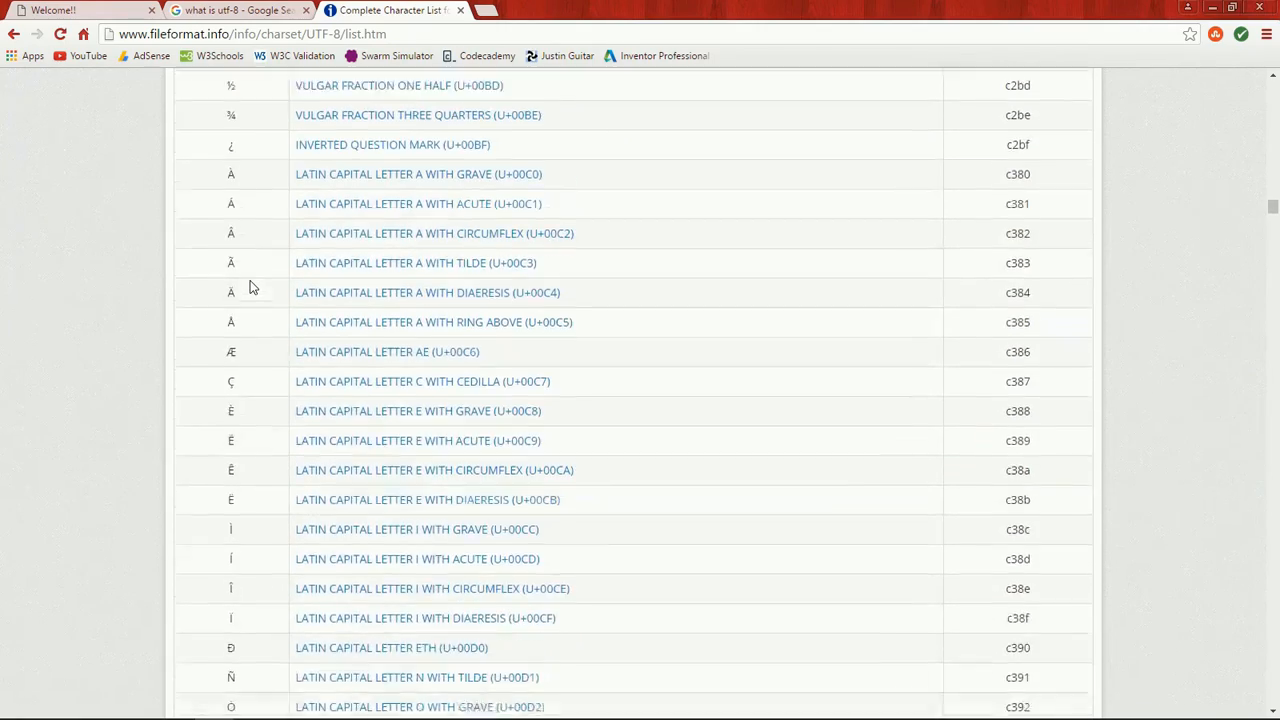
scroll("down", 3)
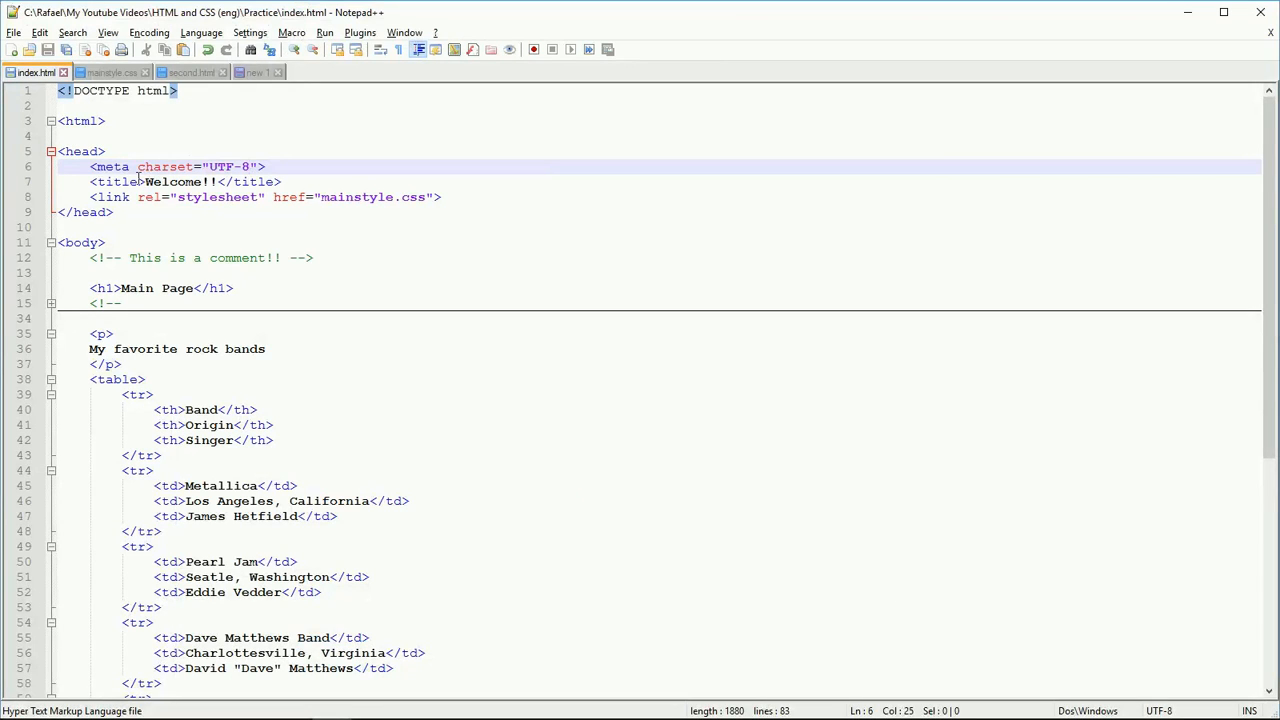
mouse_move(205, 167)
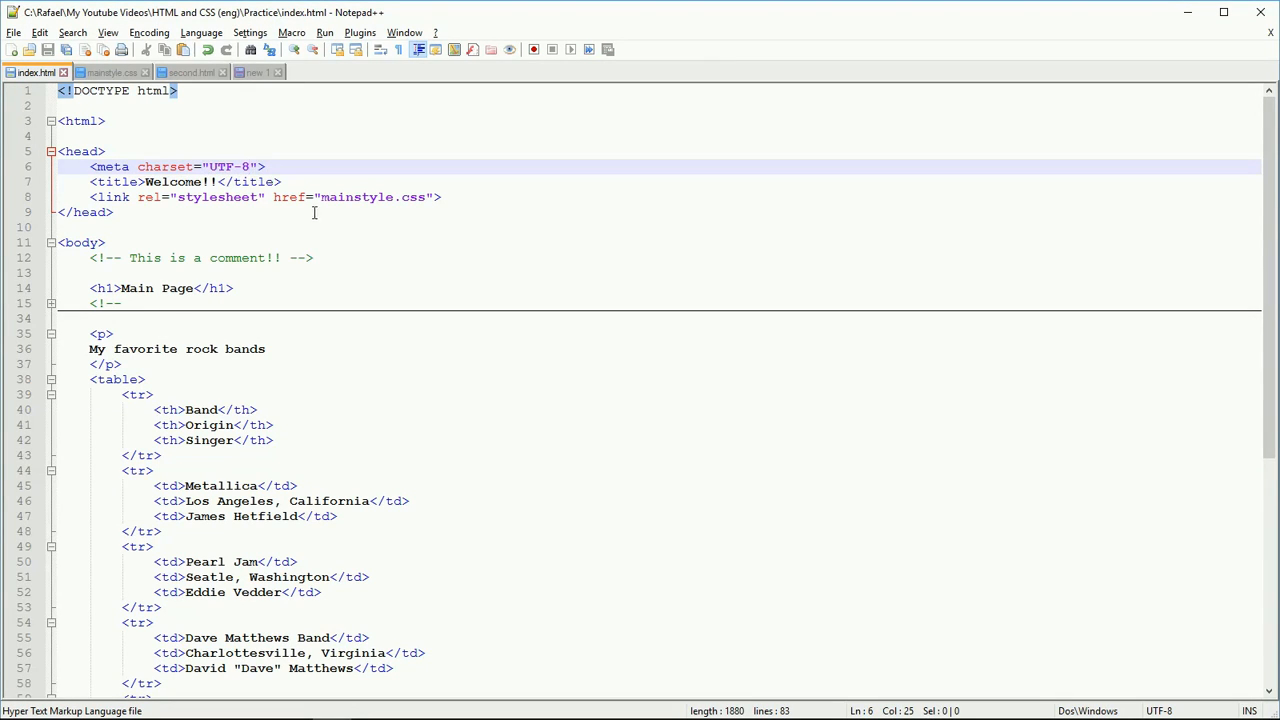
mouse_move(149, 314)
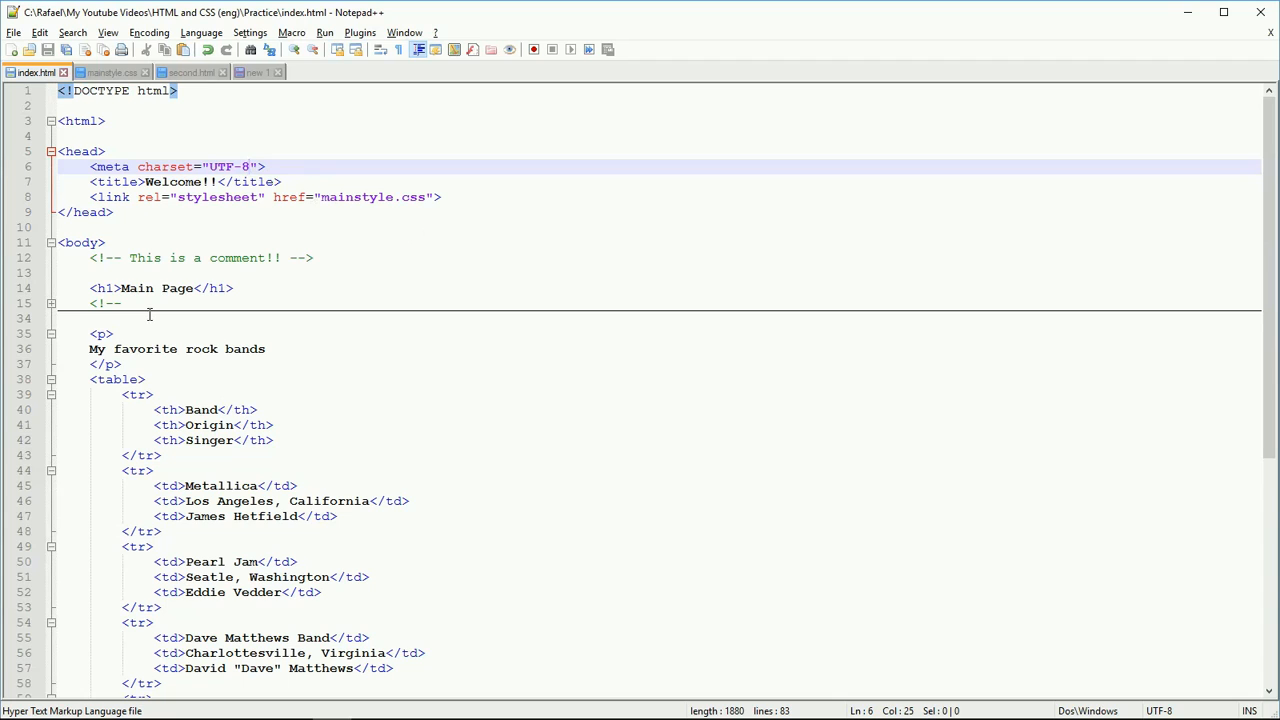